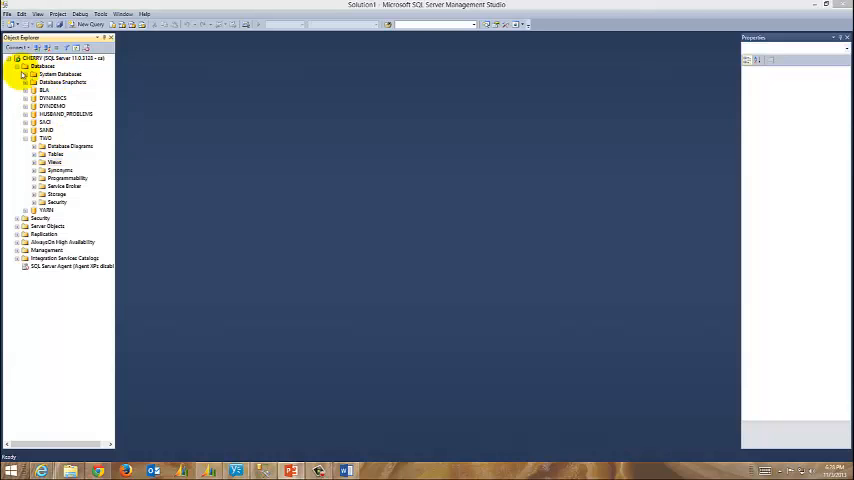
Step: Create a new view from the Views folder, bringing up the Add Table list
{"action": "left_click", "coordinate": [44, 66]}
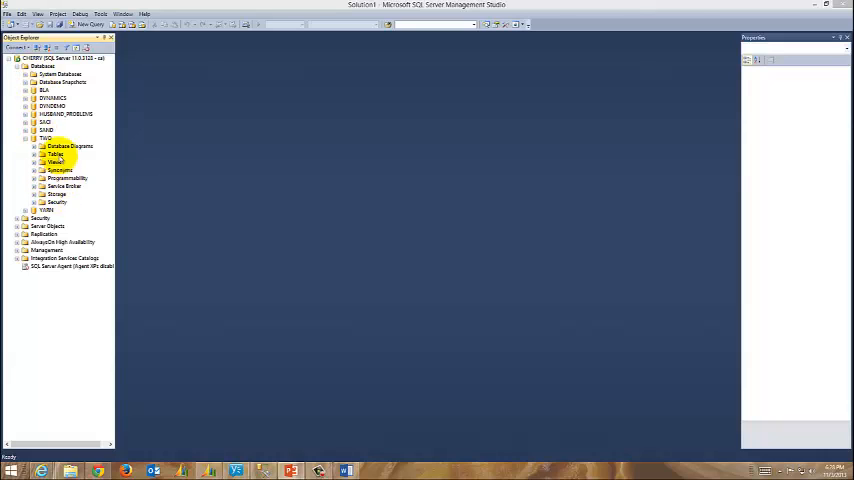
{"action": "right_click", "coordinate": [56, 162]}
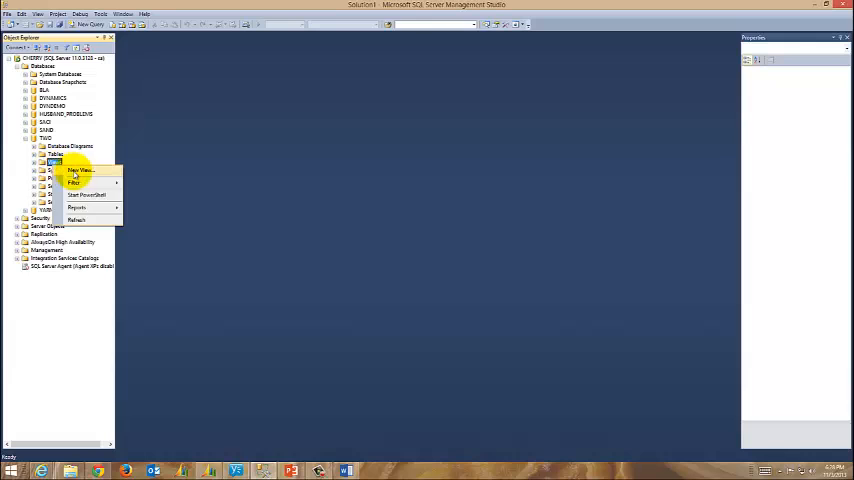
{"action": "left_click", "coordinate": [80, 170]}
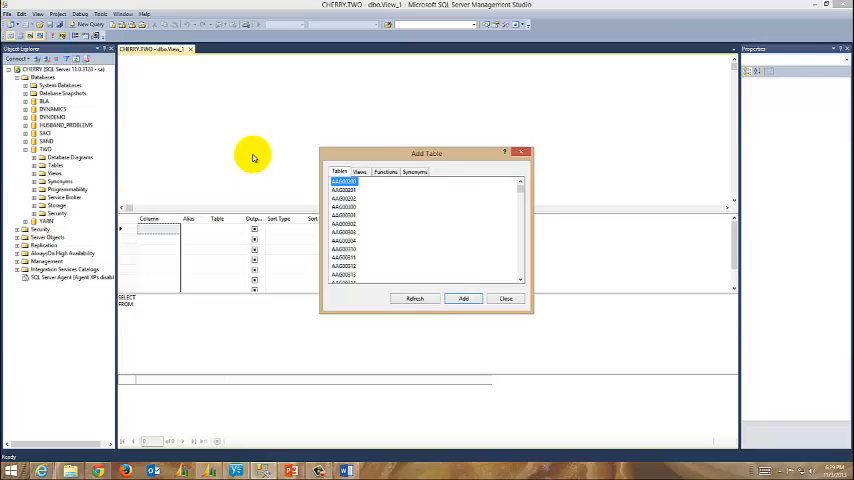
{"action": "left_click", "coordinate": [506, 298]}
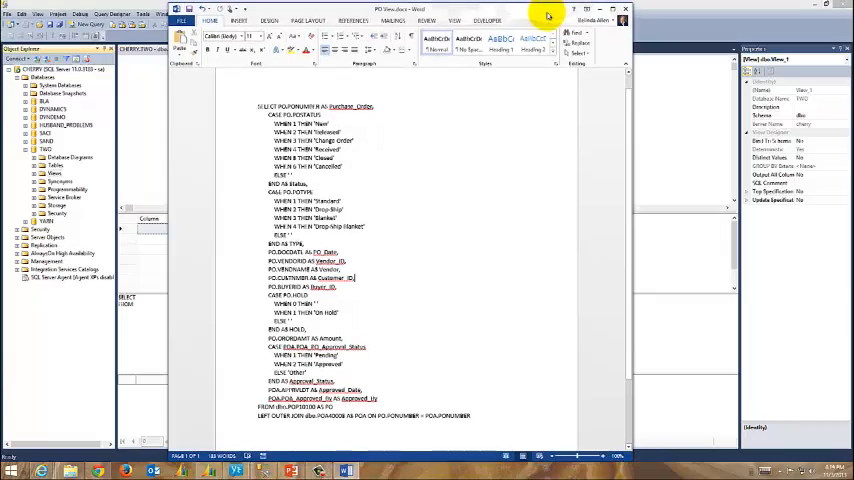
{"action": "mouse_move", "coordinate": [574, 92]}
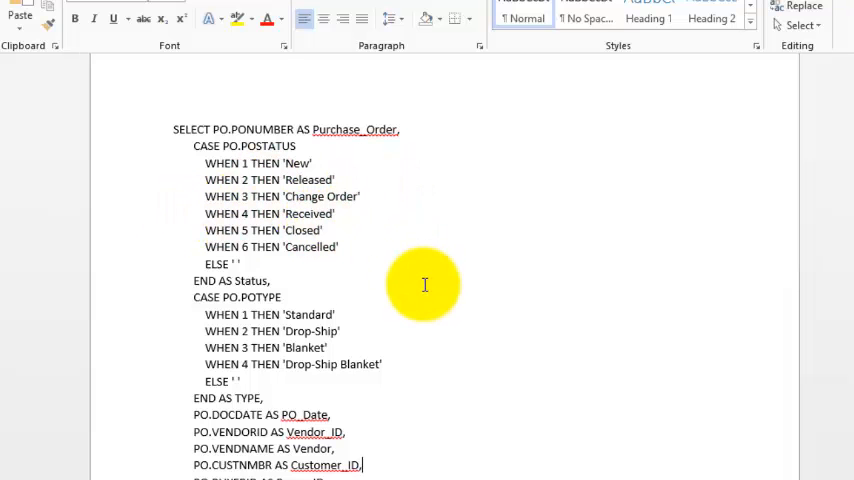
{"action": "scroll", "scroll_direction": "down", "scroll_amount": 3}
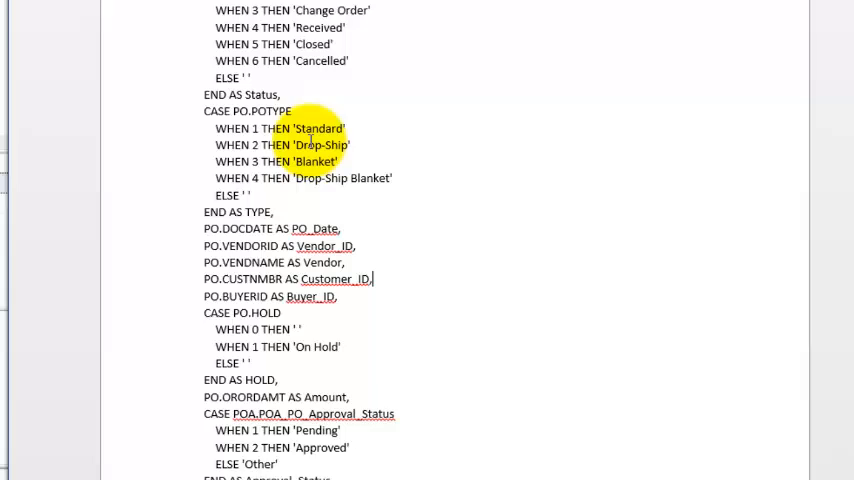
{"action": "scroll", "scroll_direction": "down", "scroll_amount": 3}
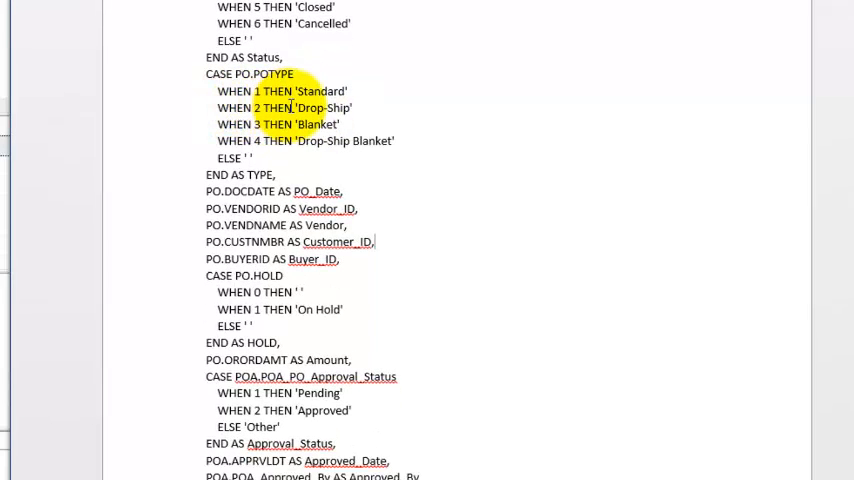
{"action": "mouse_move", "coordinate": [622, 120]}
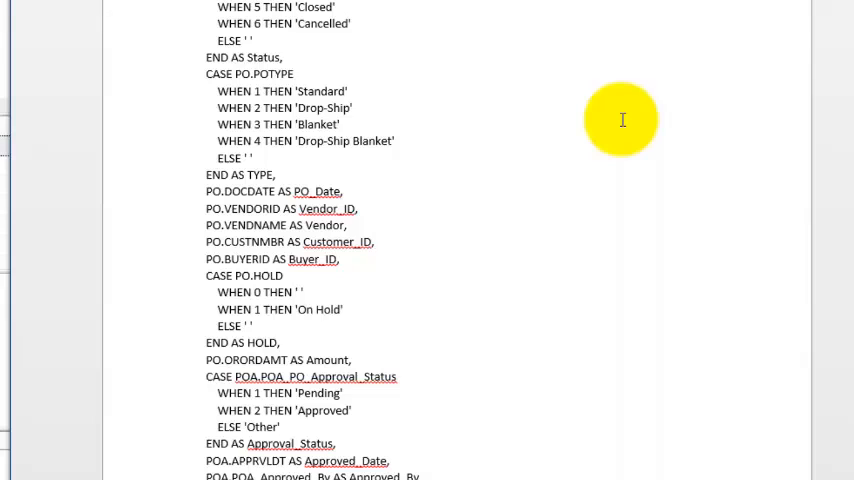
{"action": "mouse_move", "coordinate": [378, 112]}
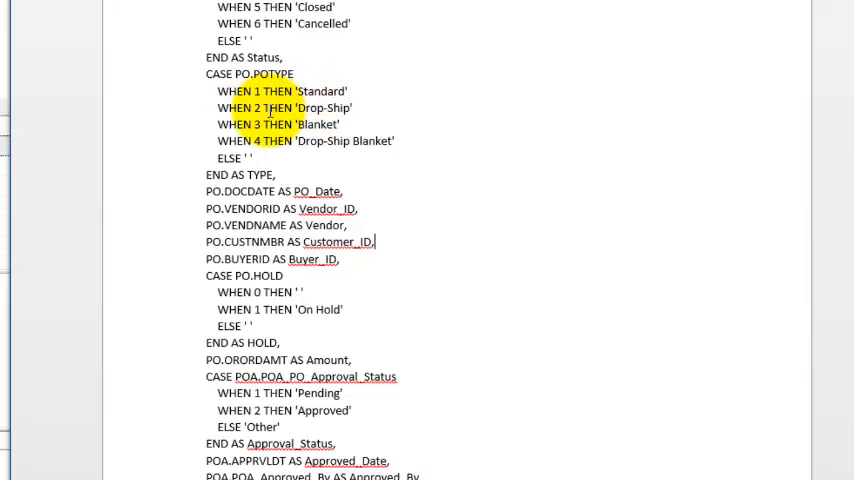
{"action": "scroll", "scroll_direction": "down", "scroll_amount": 3}
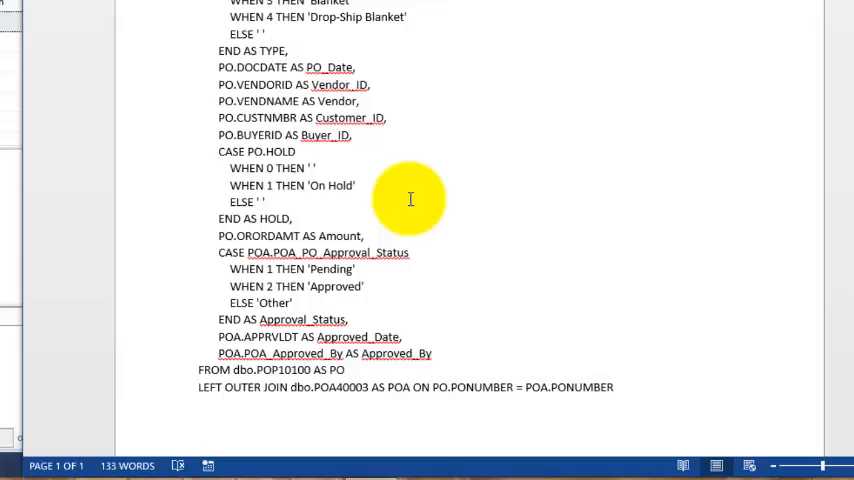
{"action": "mouse_move", "coordinate": [420, 300]}
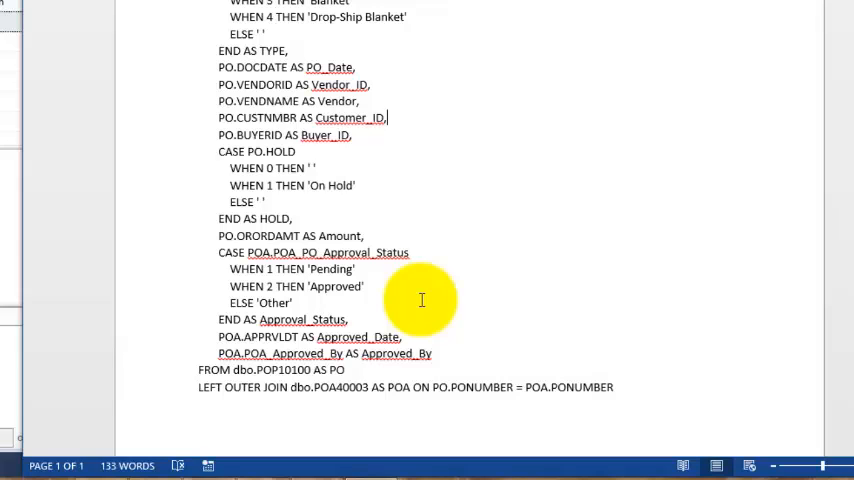
{"action": "mouse_move", "coordinate": [576, 12]}
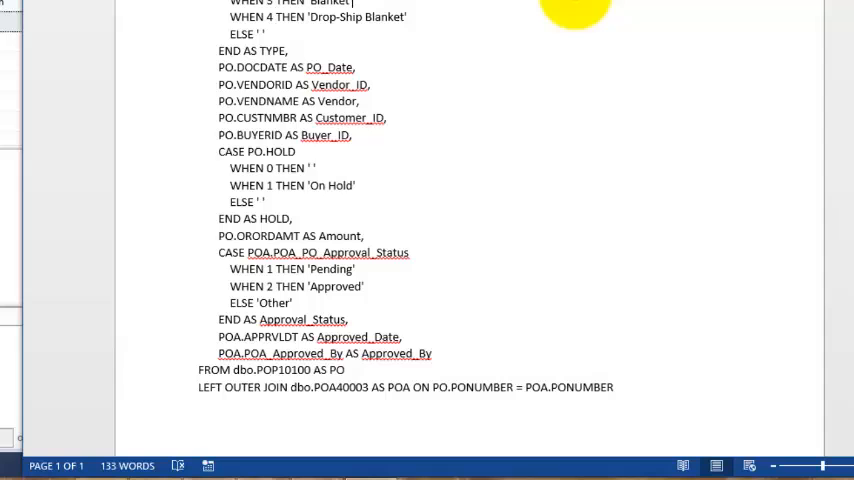
{"action": "key", "text": "ctrl+a"}
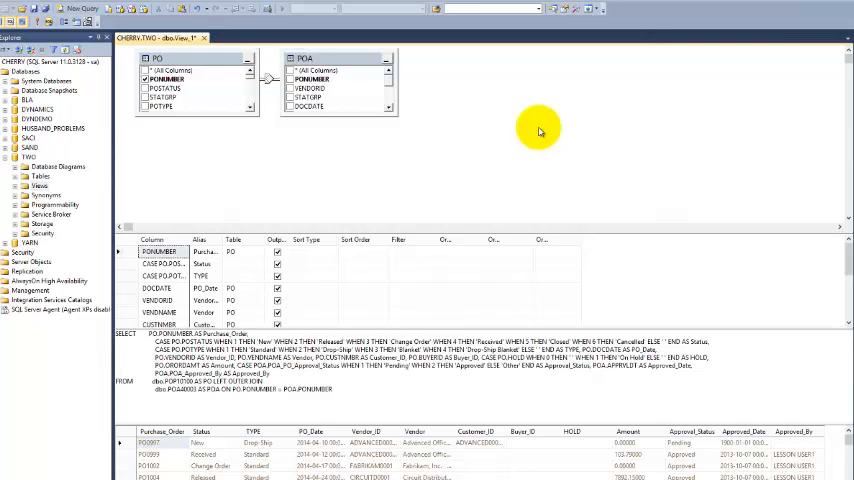
{"action": "mouse_move", "coordinate": [440, 112]}
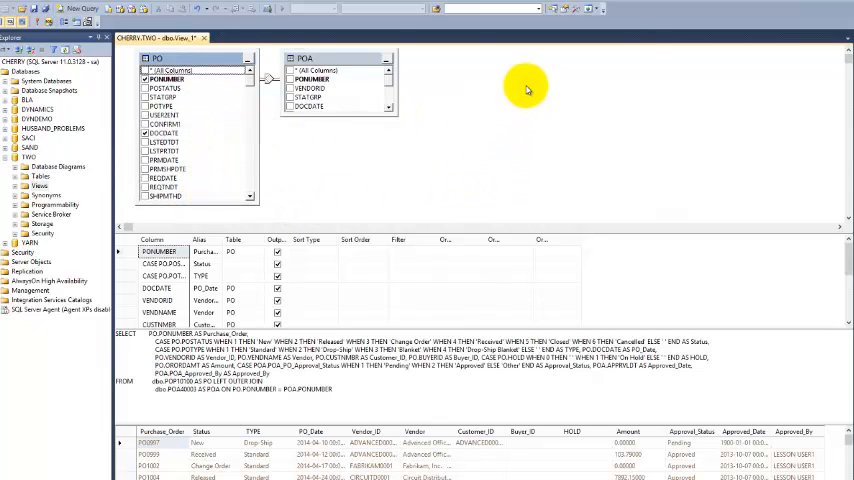
Step: Add the PurchaseOrders view from the Views list to the diagram and close the list
{"action": "right_click", "coordinate": [528, 88]}
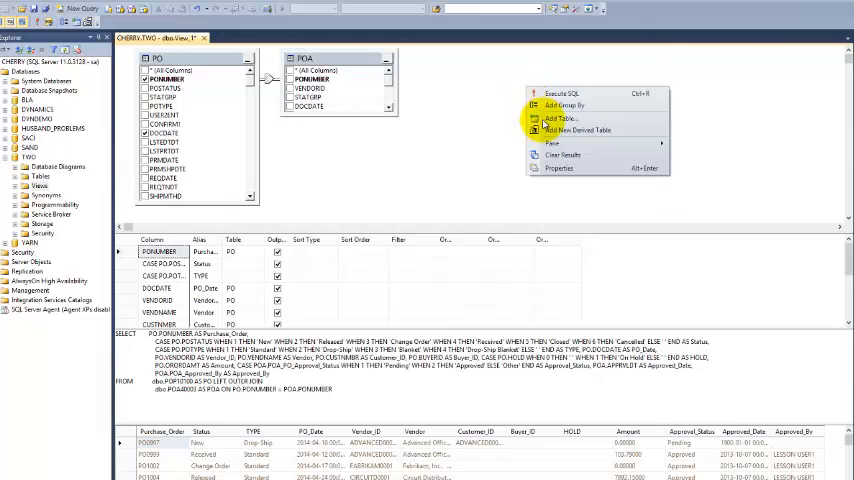
{"action": "left_click", "coordinate": [544, 120]}
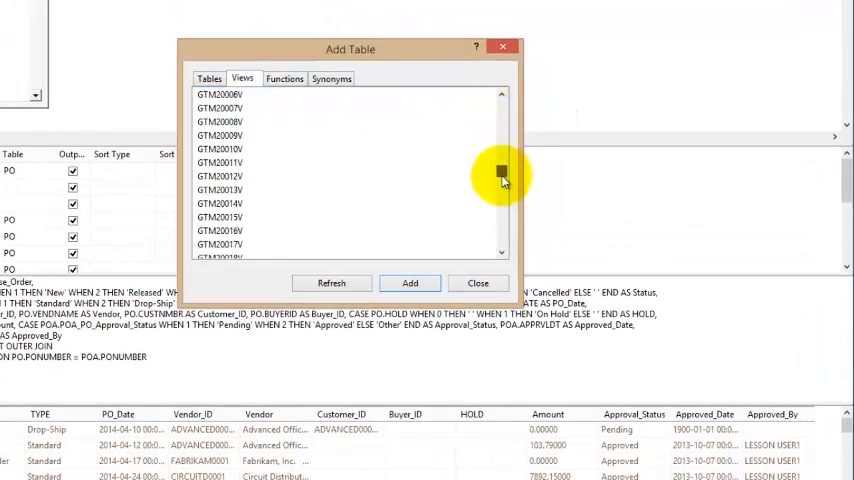
{"action": "scroll", "scroll_direction": "down", "scroll_amount": 3}
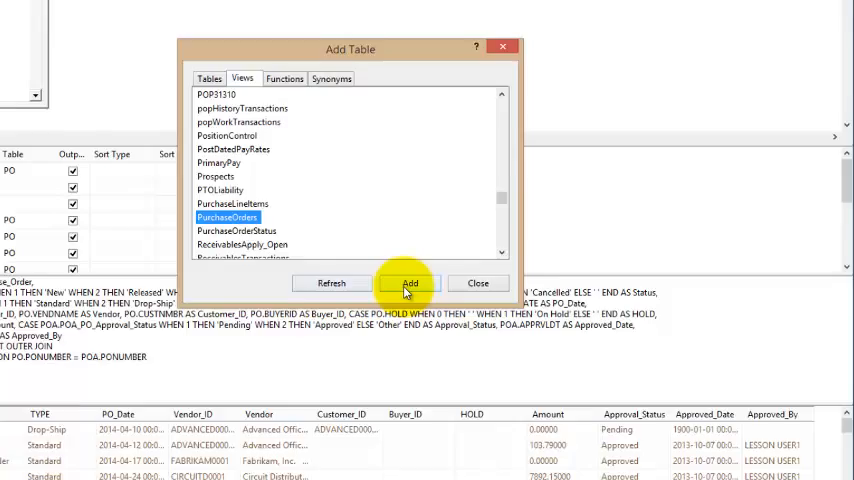
{"action": "left_click", "coordinate": [410, 284]}
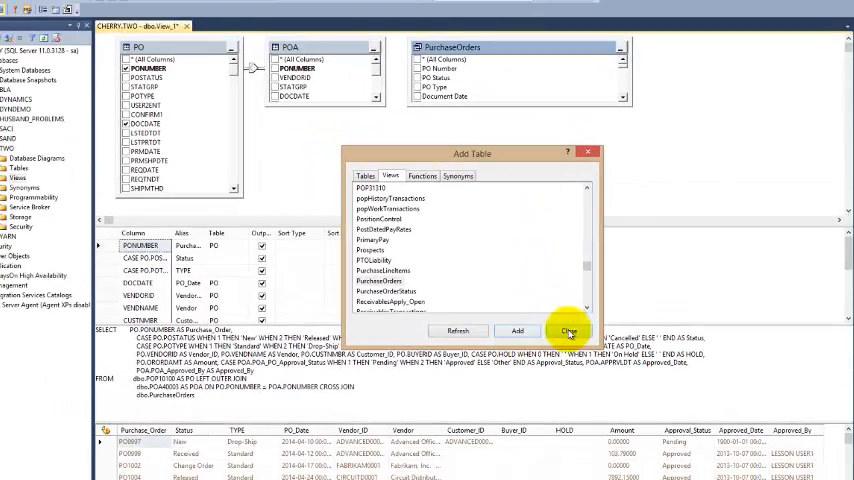
{"action": "left_click", "coordinate": [568, 332]}
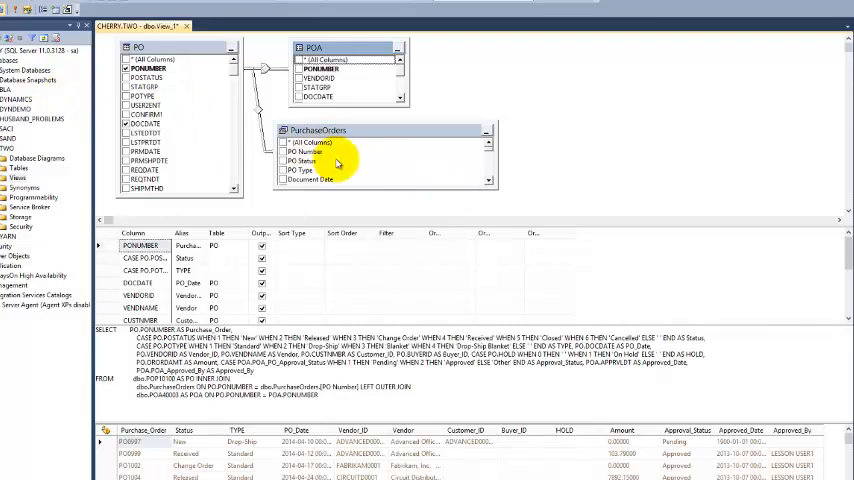
{"action": "mouse_move", "coordinate": [158, 104]}
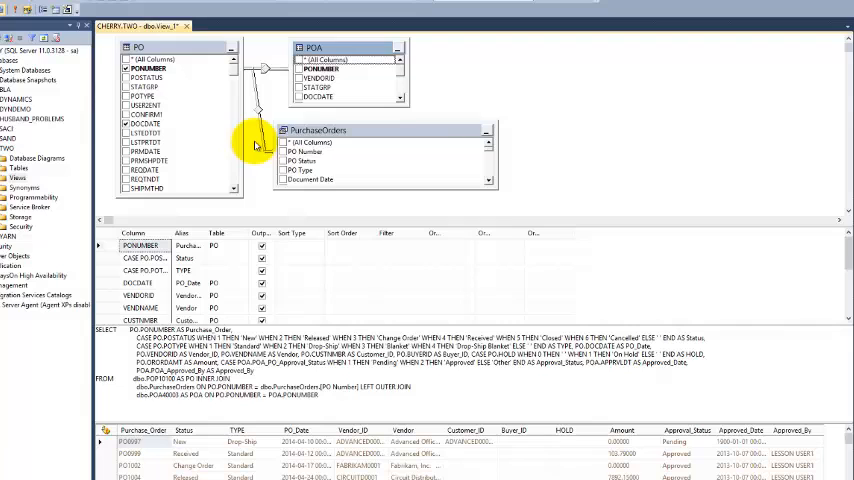
{"action": "mouse_move", "coordinate": [396, 176]}
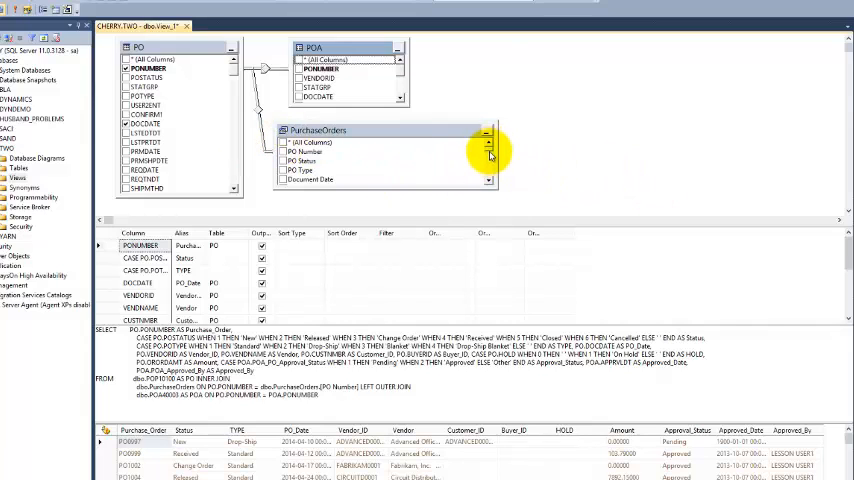
Step: Scroll the PurchaseOrders column list down to the PO Number For Drillback column
{"action": "scroll", "scroll_direction": "down", "scroll_amount": 3}
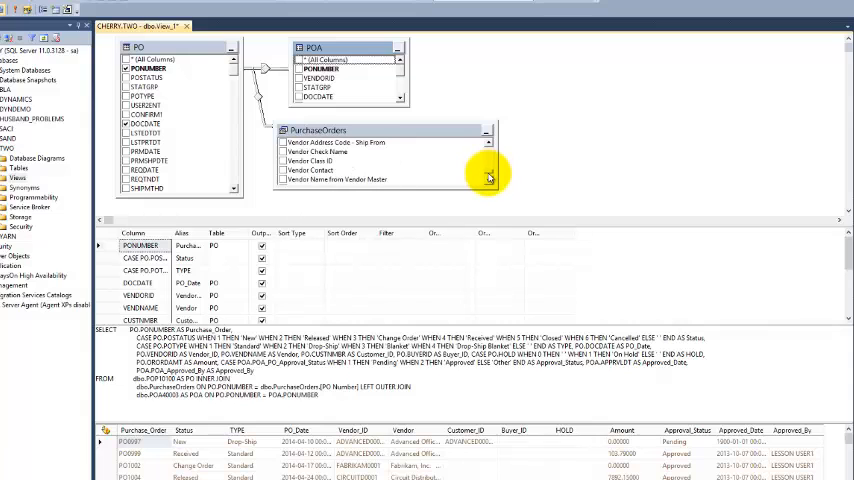
{"action": "scroll", "scroll_direction": "down", "scroll_amount": 3}
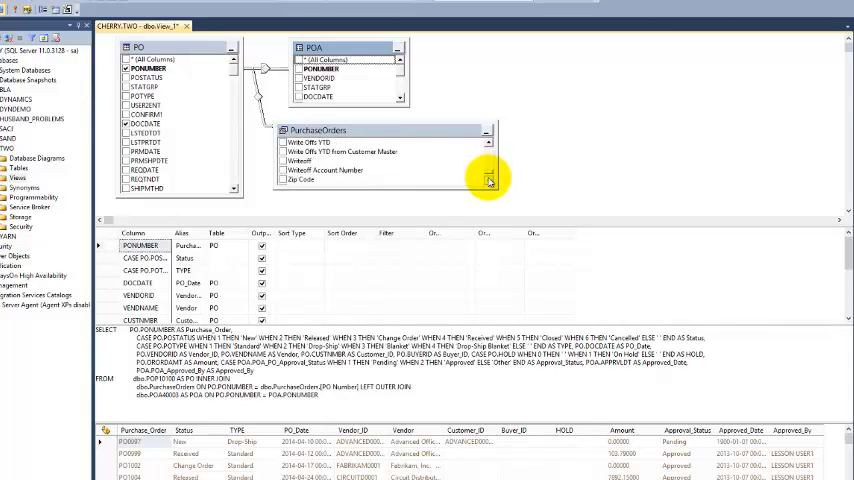
{"action": "scroll", "scroll_direction": "down", "scroll_amount": 3}
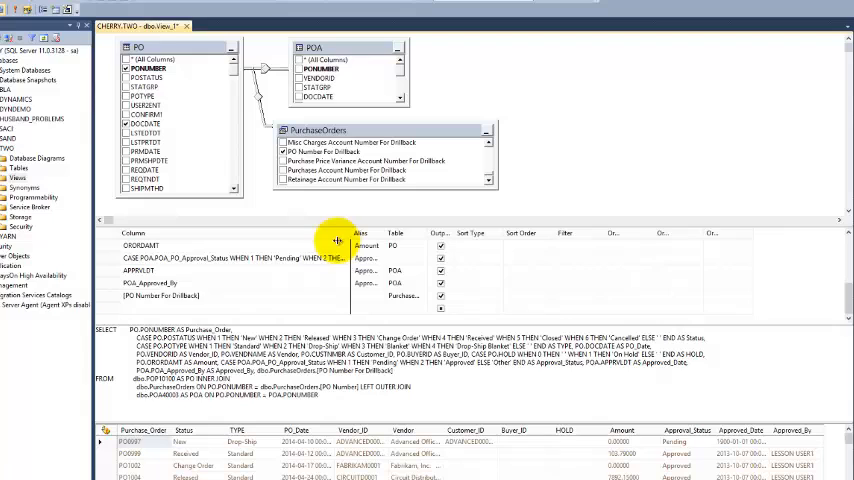
{"action": "mouse_move", "coordinate": [240, 300]}
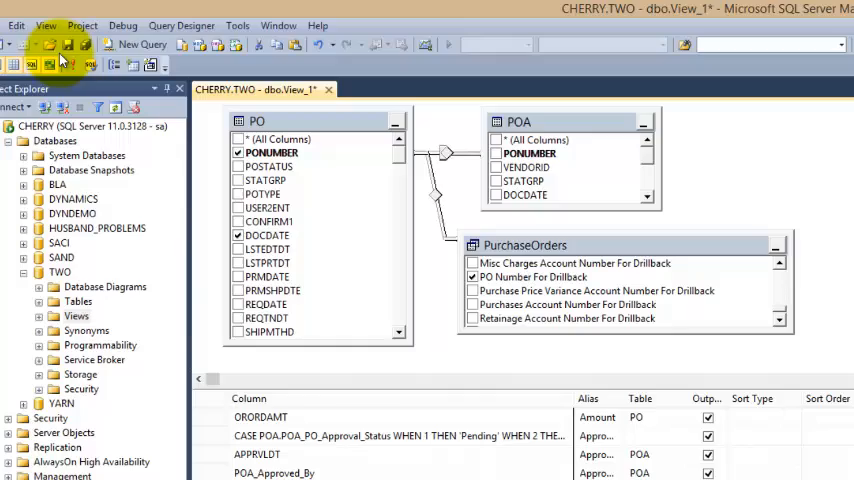
{"action": "mouse_move", "coordinate": [68, 48]}
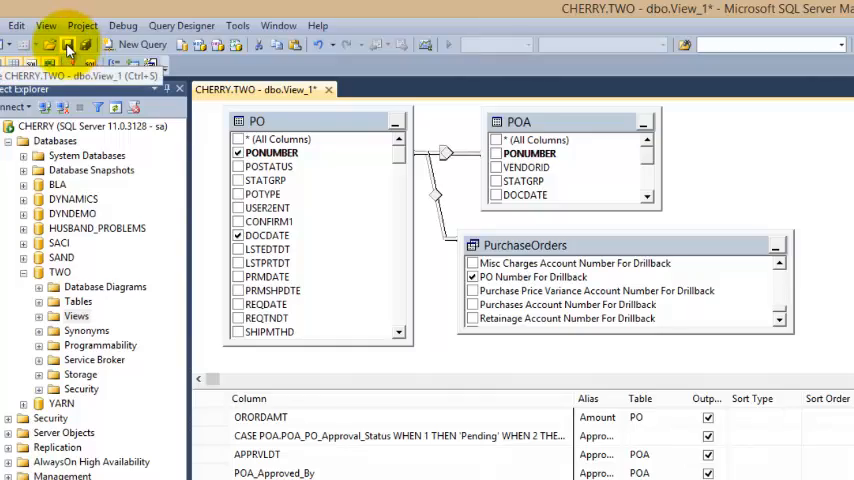
Step: Save the new view under the name View_Open_POs
{"action": "left_click", "coordinate": [68, 48]}
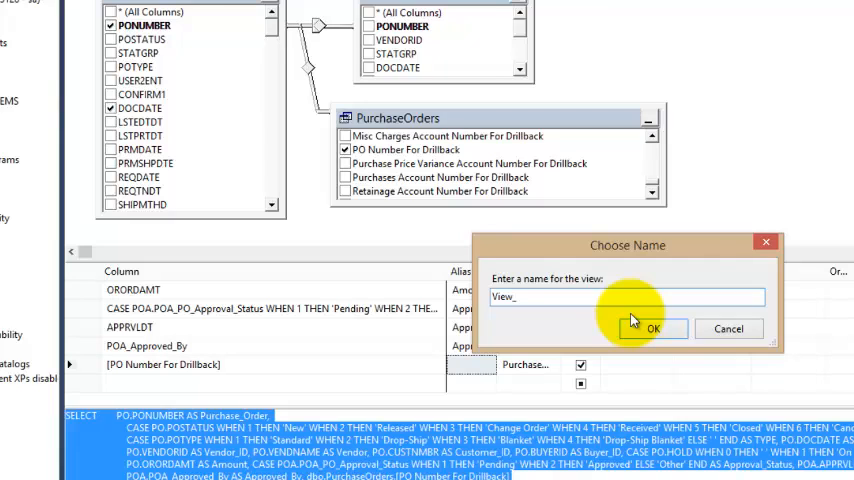
{"action": "type", "text": "PO"}
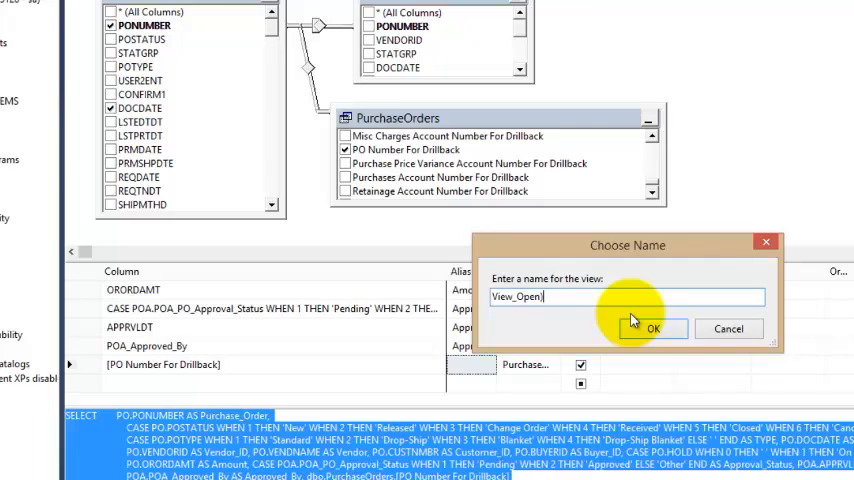
{"action": "type", "text": "_POs"}
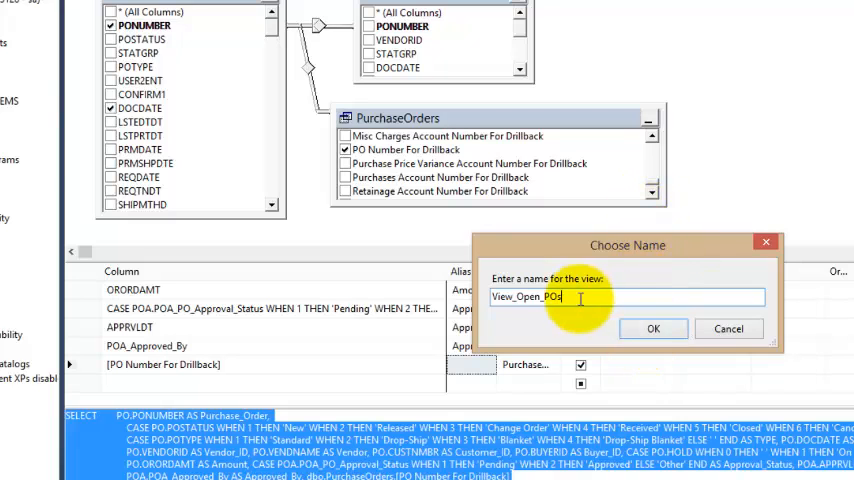
{"action": "left_click", "coordinate": [652, 328]}
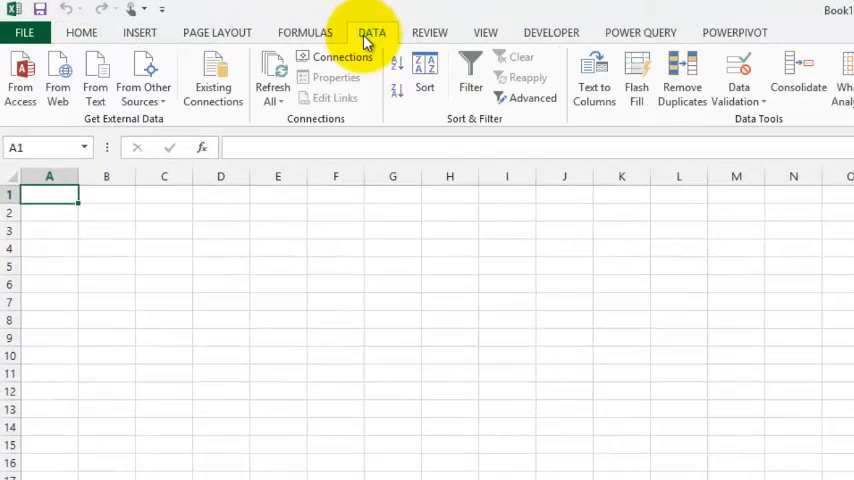
{"action": "mouse_move", "coordinate": [144, 80]}
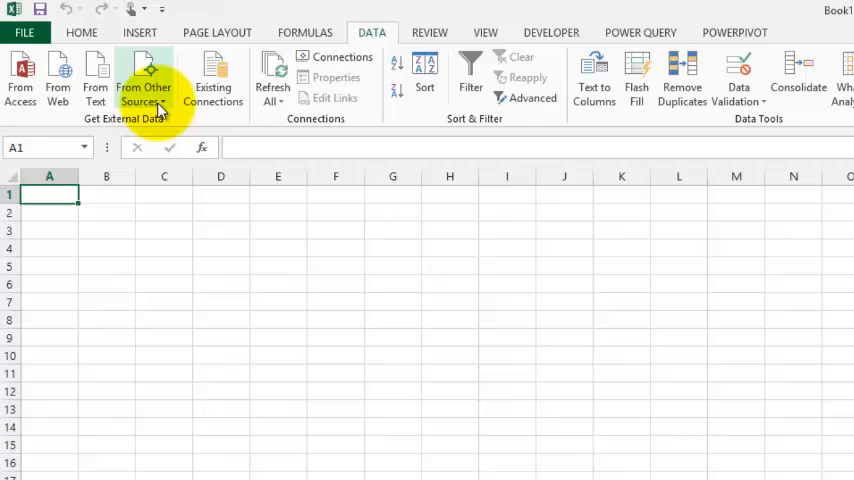
Step: Start the Data Connection Wizard with Microsoft SQL Server as source and enter server cherry
{"action": "left_click", "coordinate": [144, 80]}
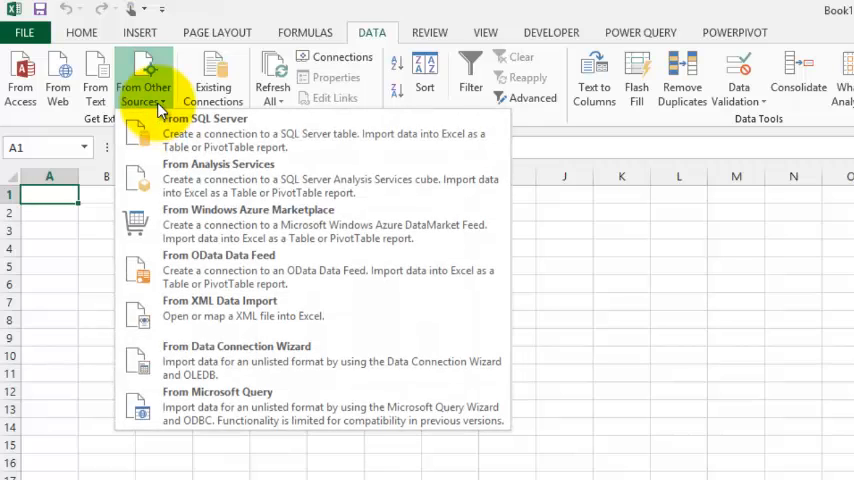
{"action": "mouse_move", "coordinate": [184, 356]}
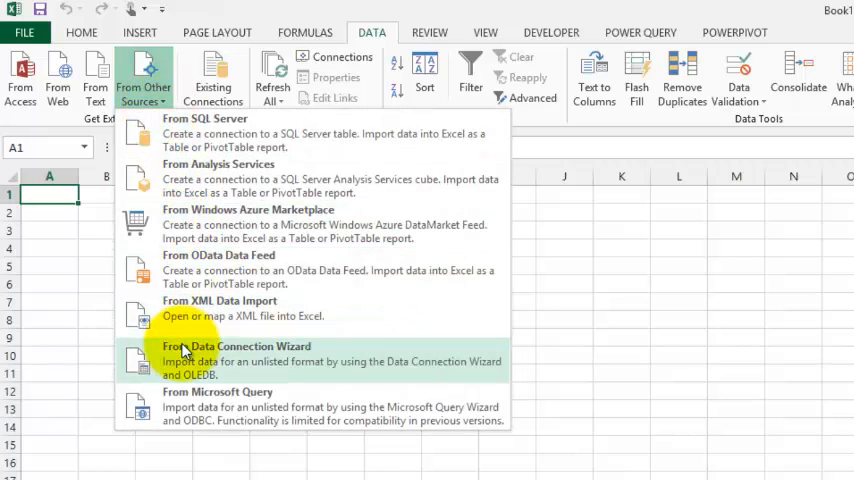
{"action": "left_click", "coordinate": [236, 346]}
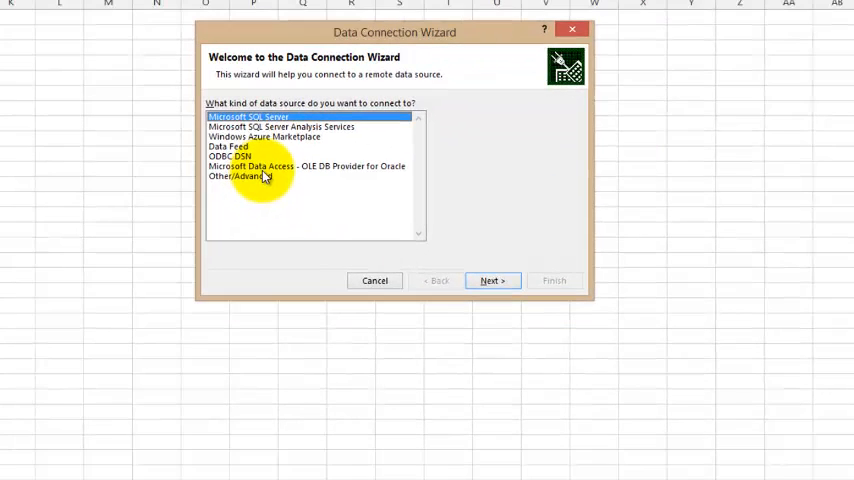
{"action": "mouse_move", "coordinate": [256, 124]}
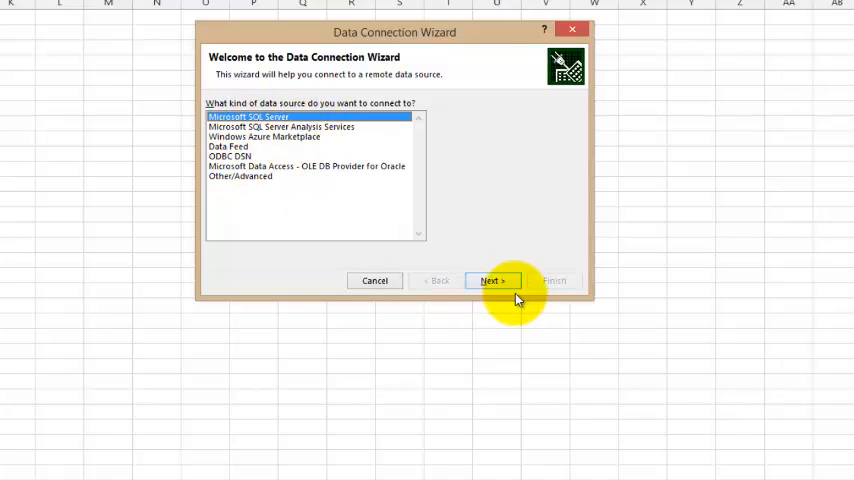
{"action": "left_click", "coordinate": [492, 280]}
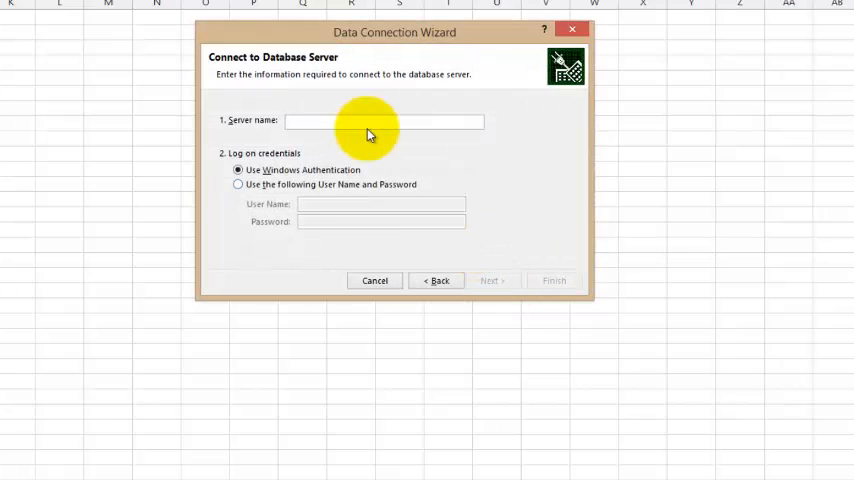
{"action": "type", "text": "chel"}
{"action": "left_click", "coordinate": [380, 204]}
{"action": "type", "text": "sa"}
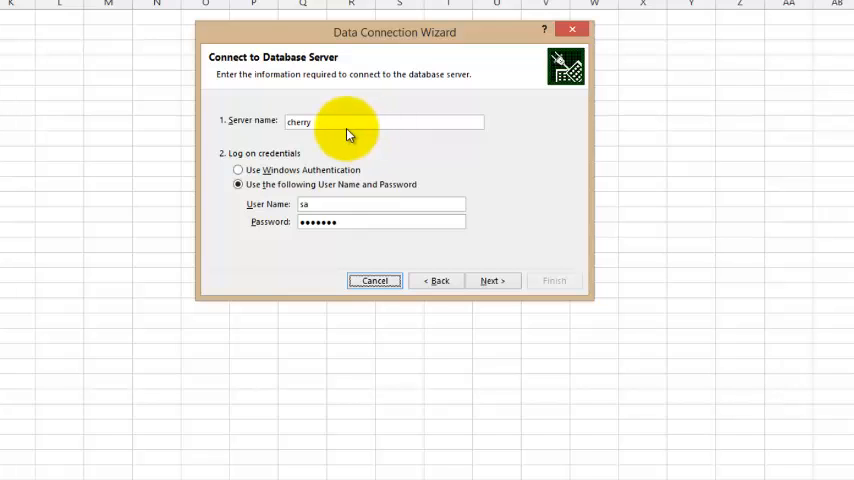
{"action": "mouse_move", "coordinate": [380, 116]}
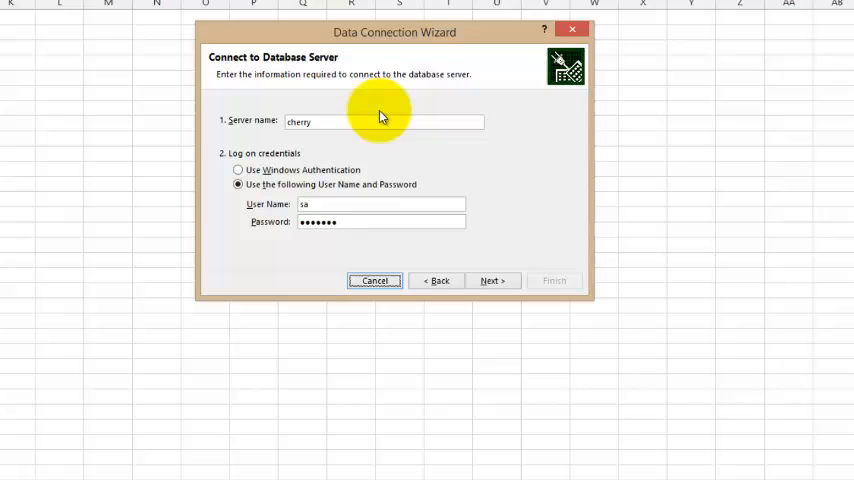
{"action": "mouse_move", "coordinate": [544, 296]}
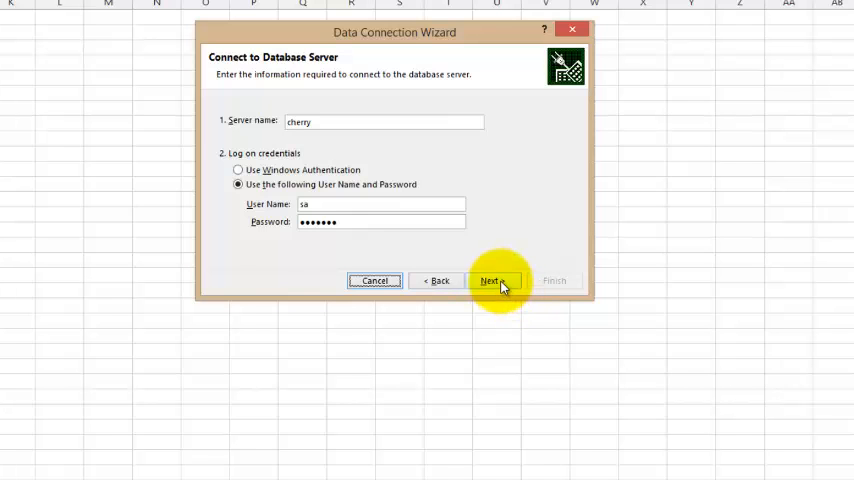
Step: Connect with the SQL login, choose database TWO and continue with the open POs view
{"action": "left_click", "coordinate": [492, 280]}
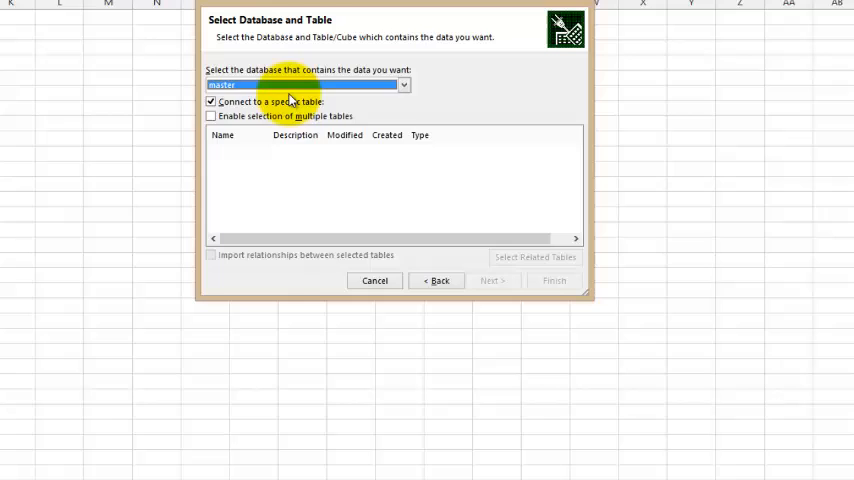
{"action": "left_click", "coordinate": [404, 84]}
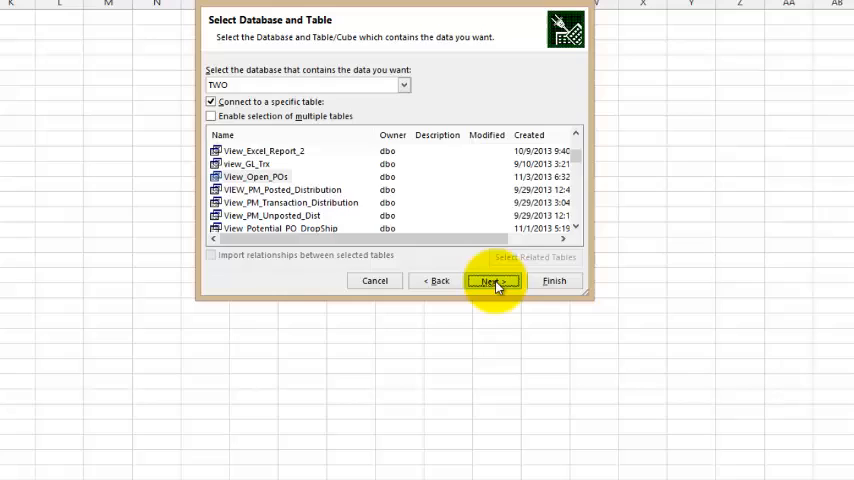
{"action": "left_click", "coordinate": [492, 280]}
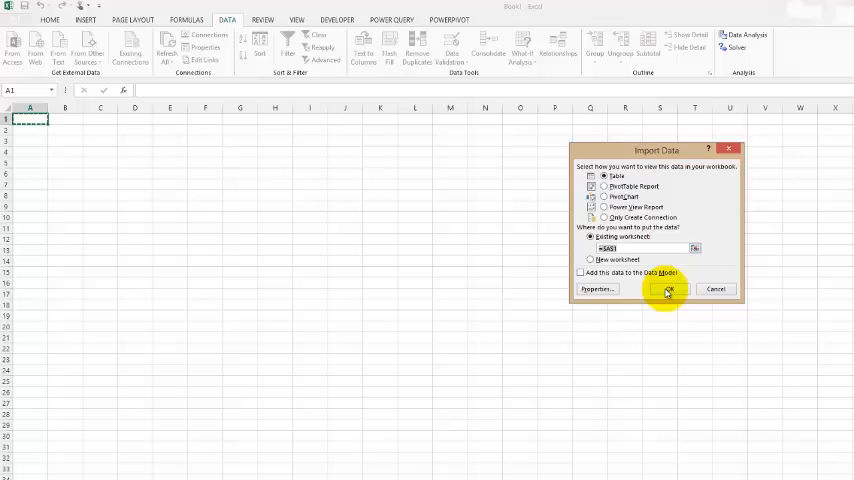
Step: Import the data as a table into the existing worksheet at $A$1
{"action": "left_click", "coordinate": [668, 288]}
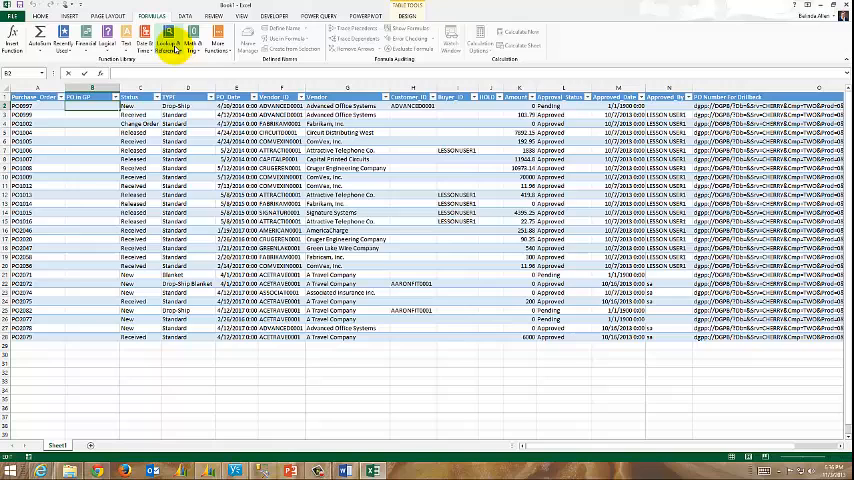
Step: Insert =HYPERLINK([@[PO Number For Drillback]],[@[Purchase_Order]]) in column A and accept the security notice
{"action": "left_click", "coordinate": [172, 40]}
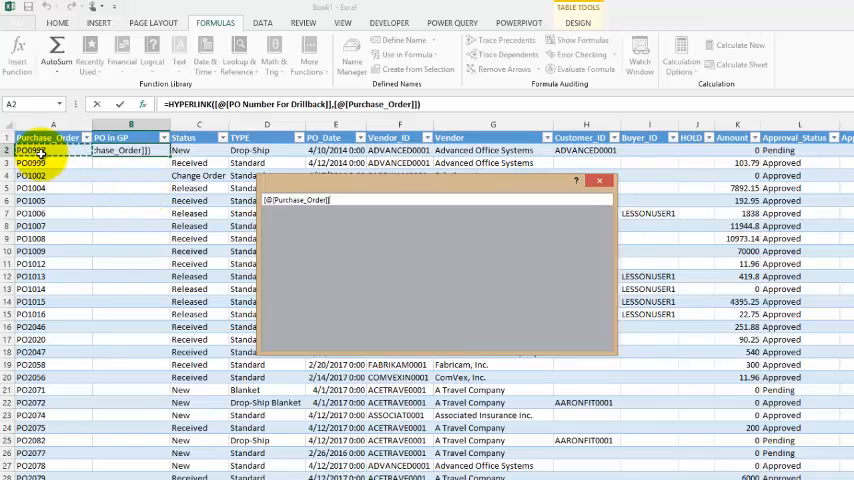
{"action": "left_click", "coordinate": [576, 180]}
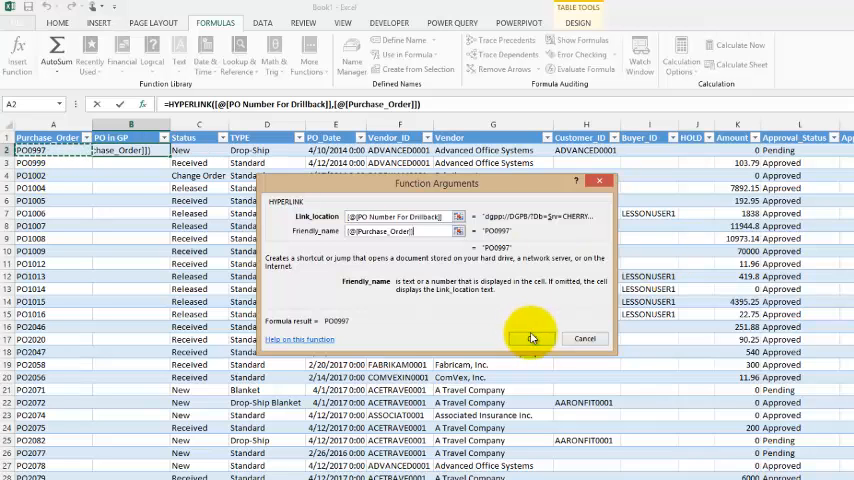
{"action": "left_click", "coordinate": [532, 338]}
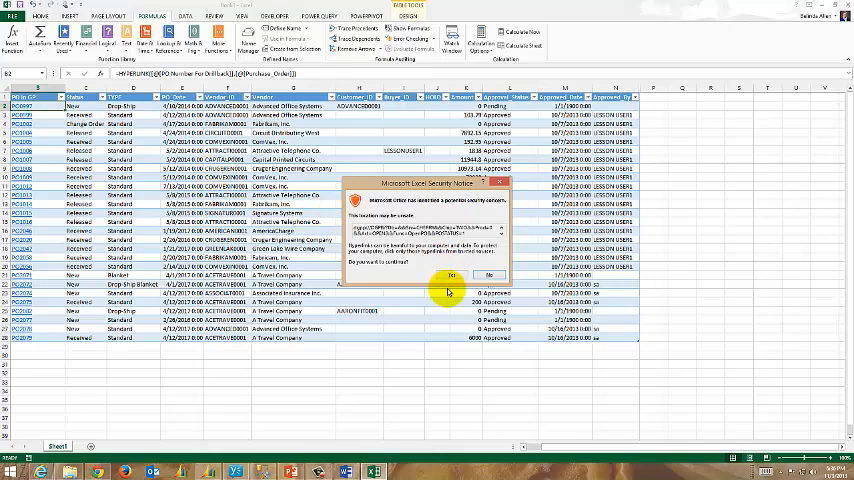
{"action": "left_click", "coordinate": [450, 276]}
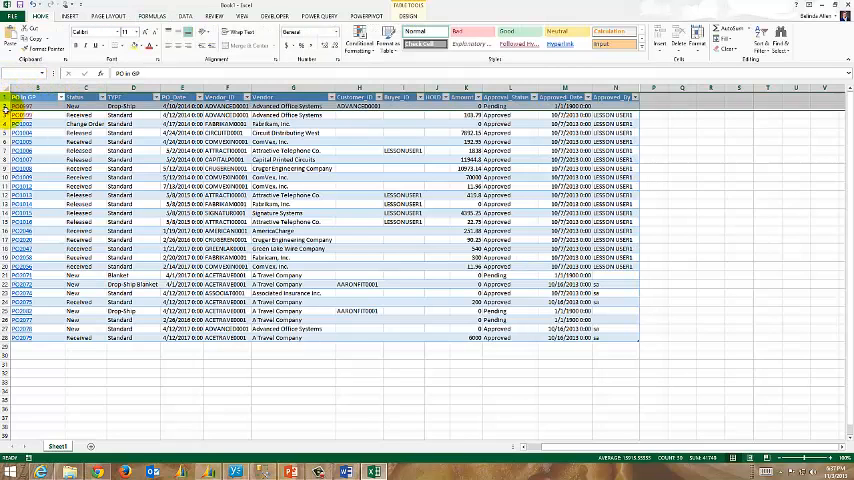
Step: Insert the GPUG logo picture above the PO table
{"action": "right_click", "coordinate": [18, 106]}
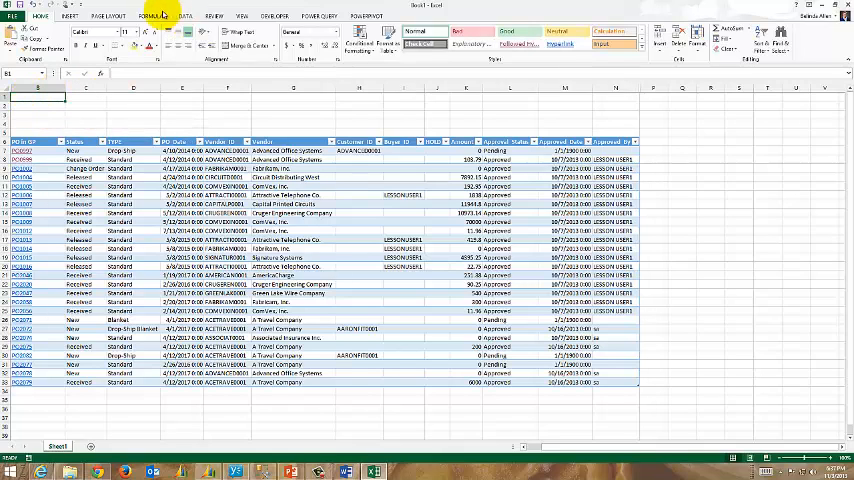
{"action": "left_click", "coordinate": [68, 16]}
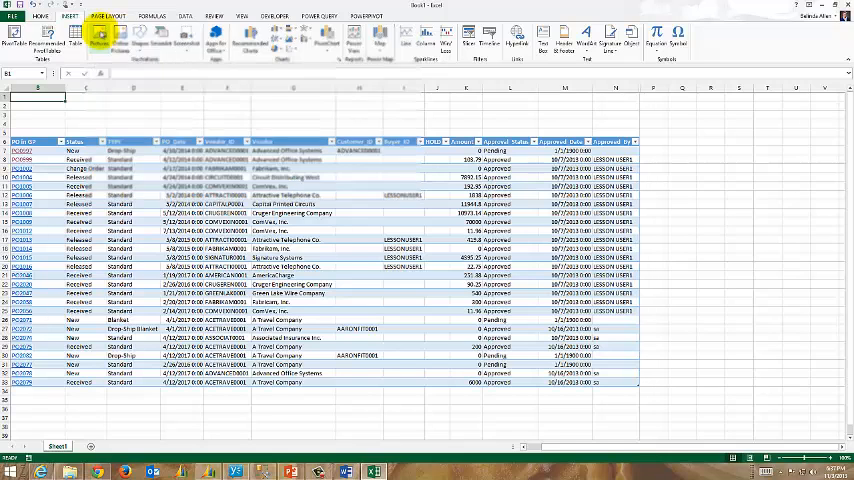
{"action": "left_click", "coordinate": [100, 38]}
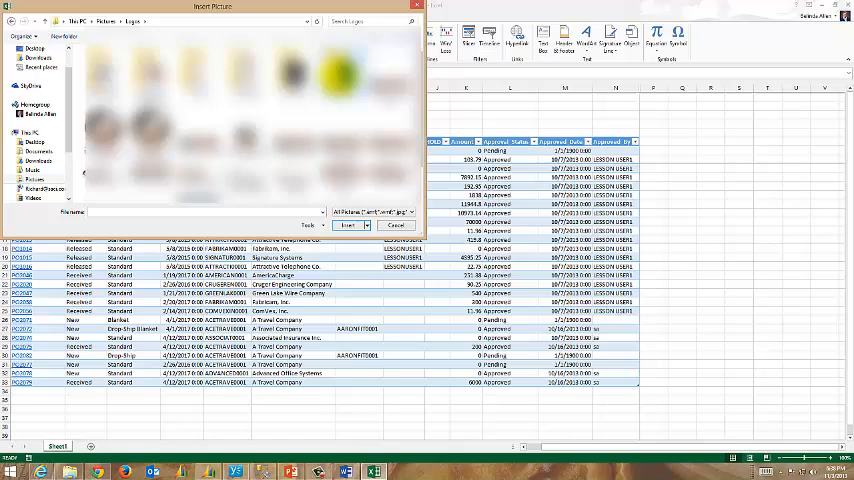
{"action": "left_click", "coordinate": [348, 224]}
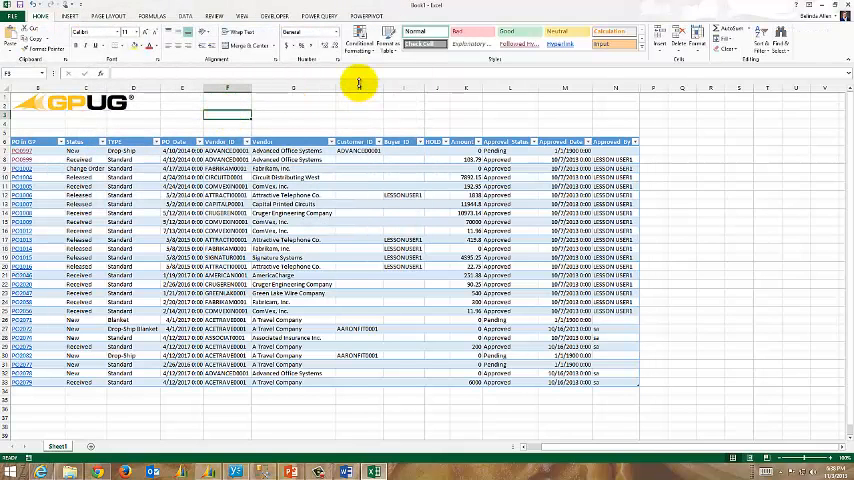
{"action": "mouse_move", "coordinate": [30, 144]}
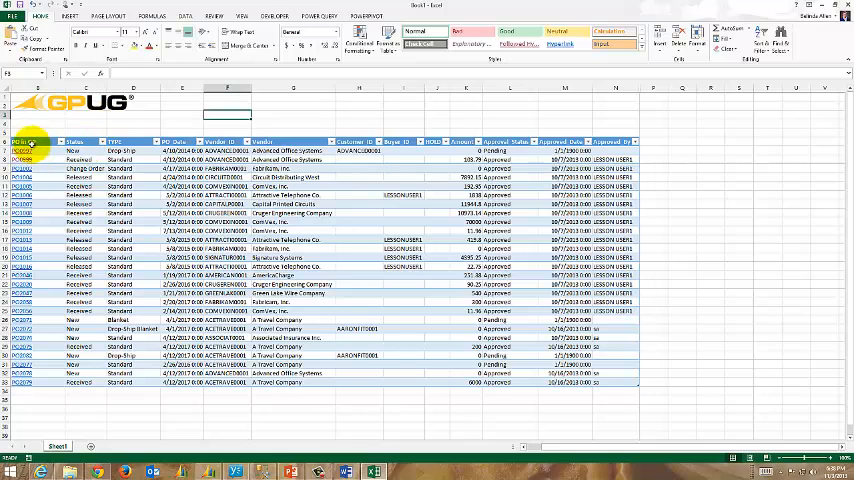
Step: Apply an orange banded style to the PO table from the Table Styles gallery
{"action": "left_click", "coordinate": [30, 144]}
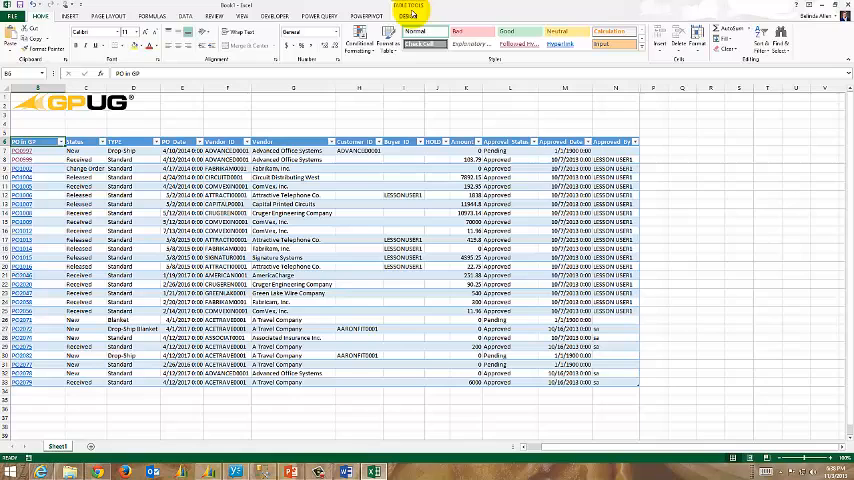
{"action": "left_click", "coordinate": [406, 16]}
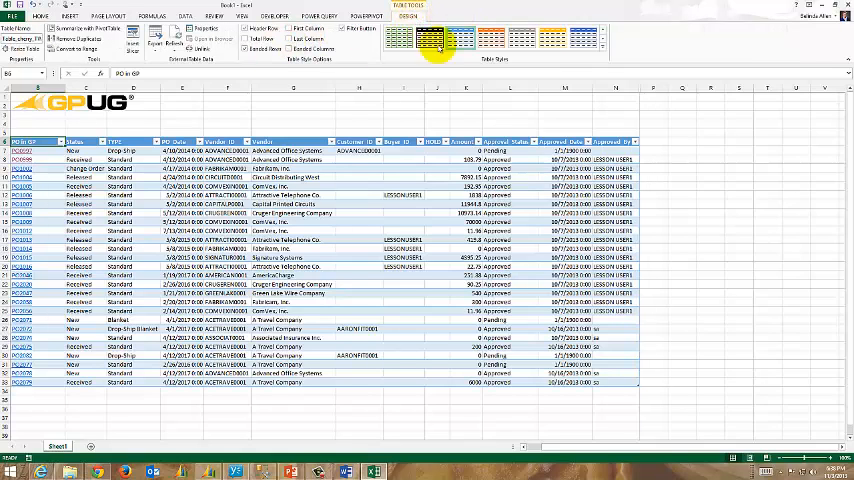
{"action": "left_click", "coordinate": [436, 36]}
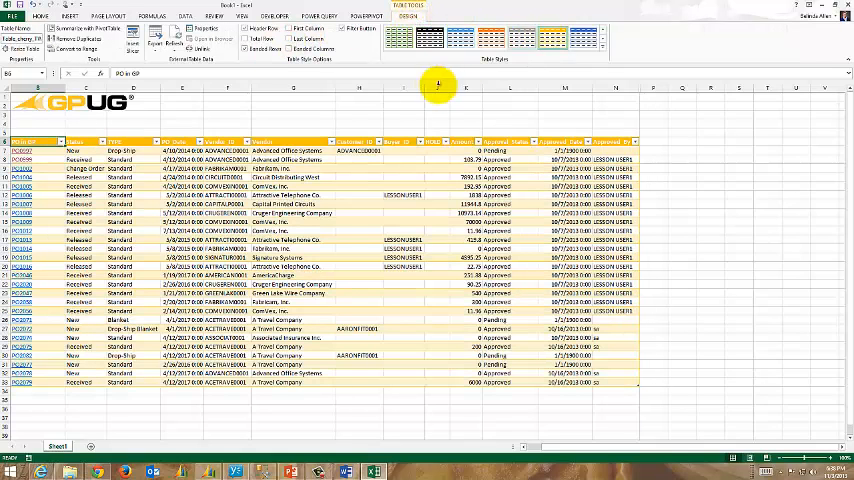
{"action": "mouse_move", "coordinate": [650, 150]}
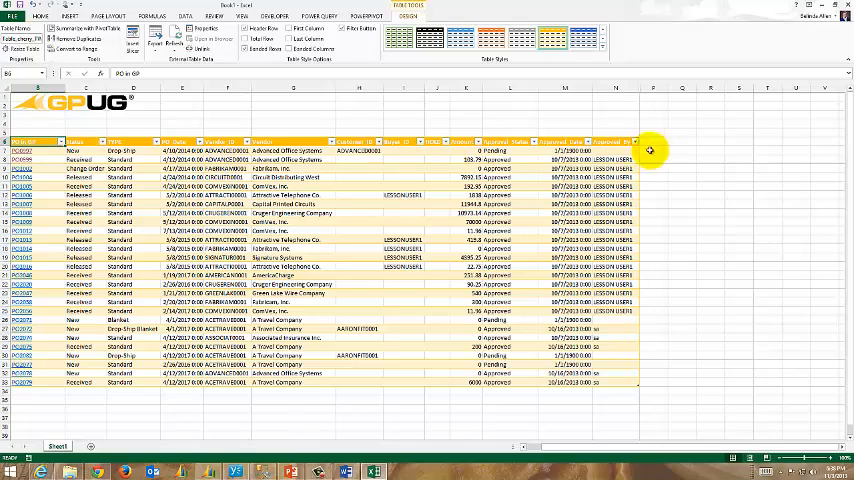
{"action": "mouse_move", "coordinate": [388, 176]}
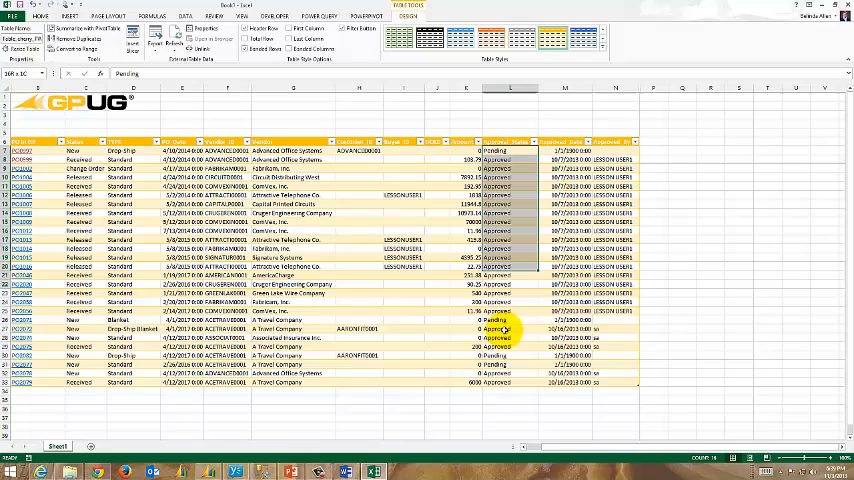
Step: Start a conditional formatting rule for cells containing a value equal to Pending
{"action": "left_click", "coordinate": [40, 16]}
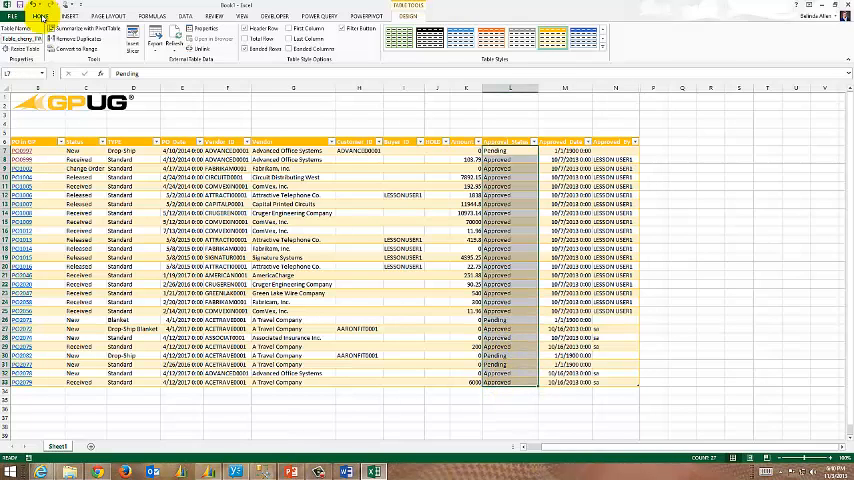
{"action": "left_click", "coordinate": [40, 16]}
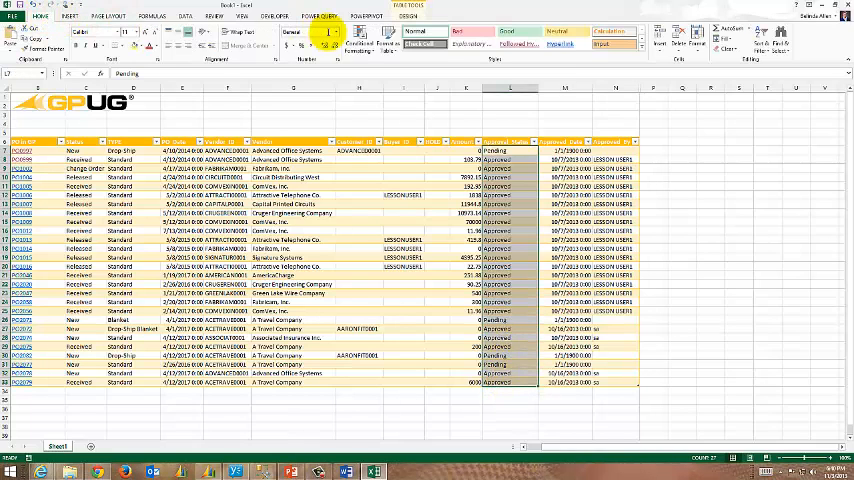
{"action": "left_click", "coordinate": [360, 38]}
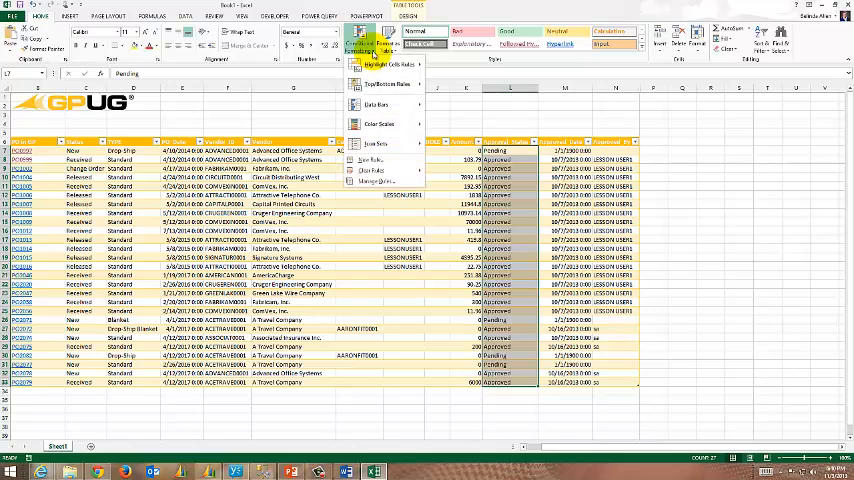
{"action": "left_click", "coordinate": [380, 122]}
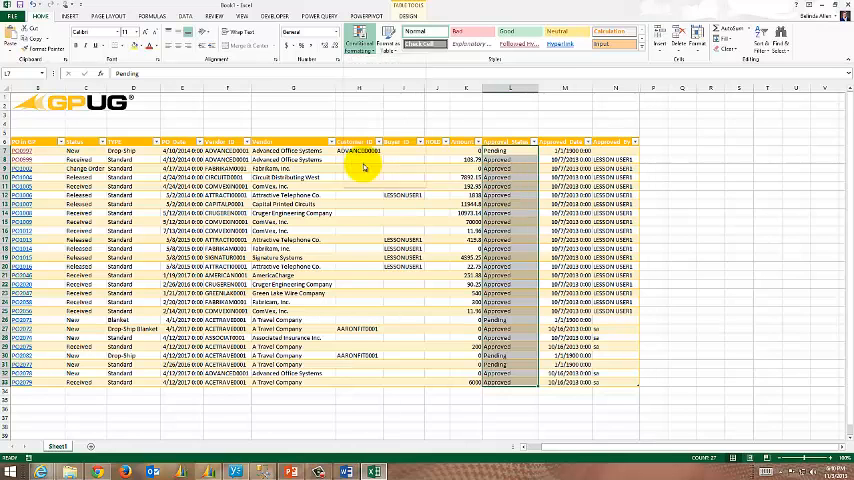
{"action": "left_click", "coordinate": [358, 40]}
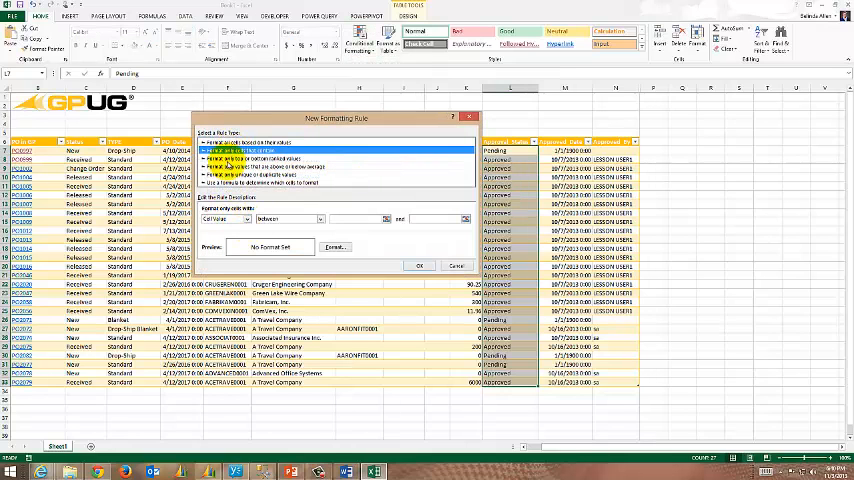
{"action": "left_click", "coordinate": [316, 220]}
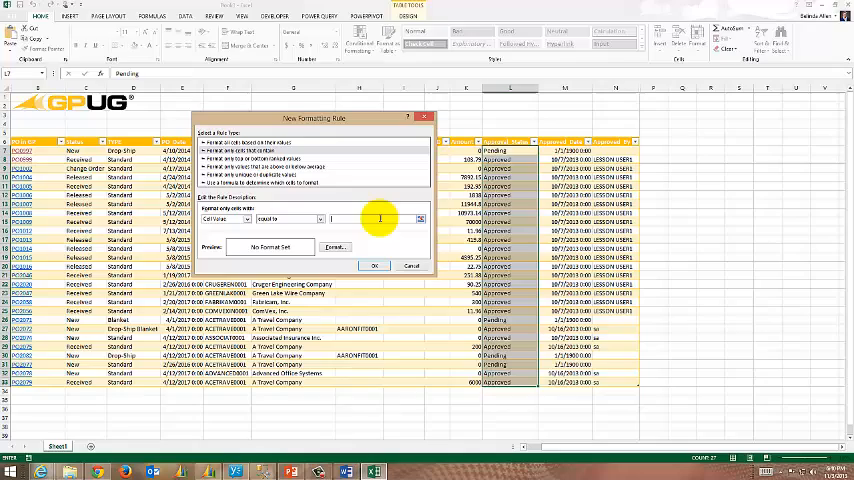
{"action": "type", "text": "PEND"}
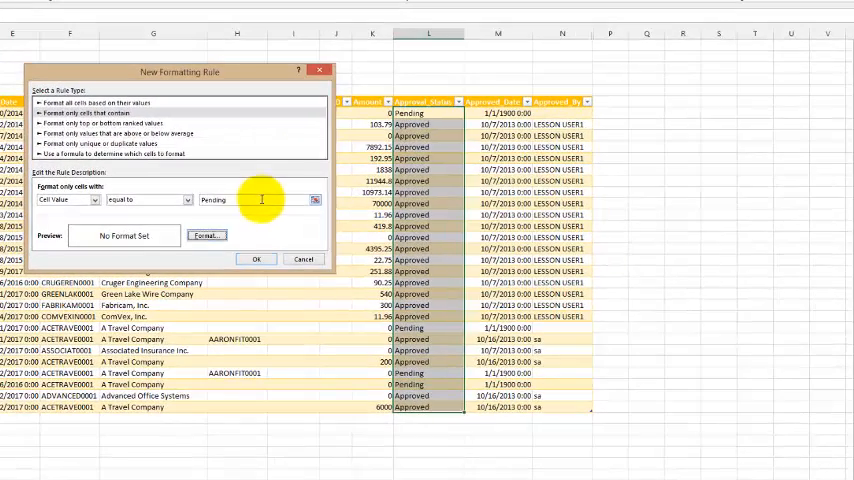
Step: Set the rule's format to bold italic text on an orange fill and save it
{"action": "left_click", "coordinate": [206, 236]}
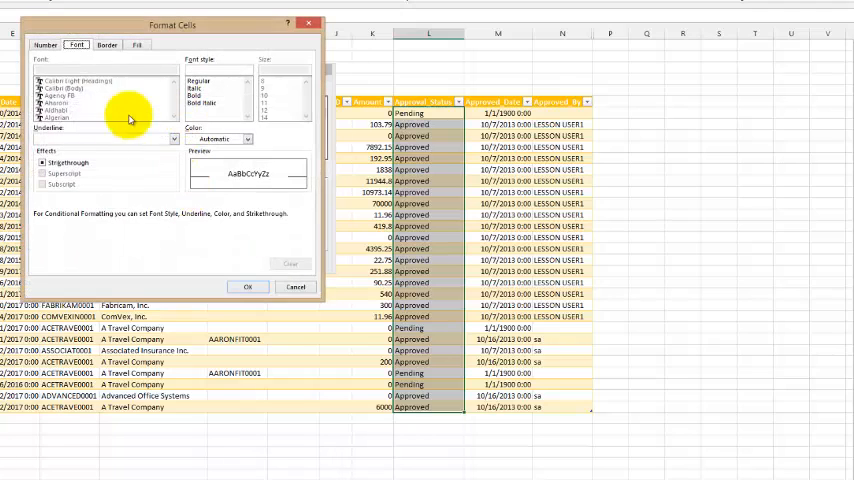
{"action": "left_click", "coordinate": [248, 138]}
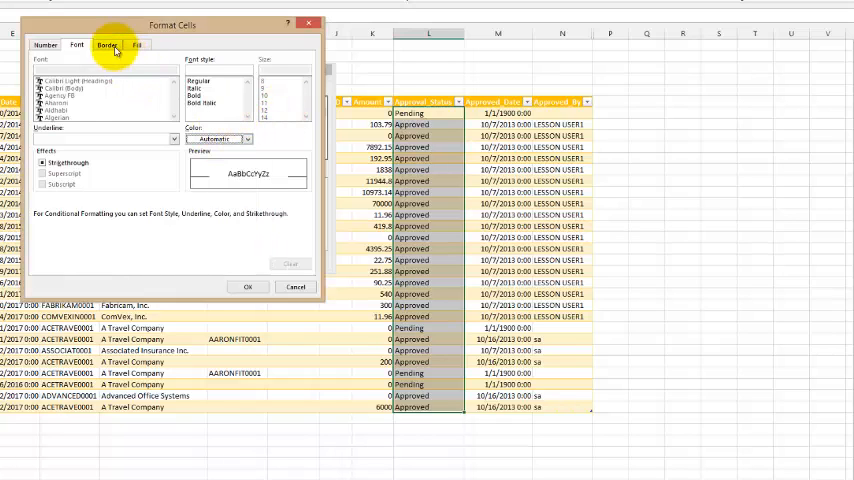
{"action": "left_click", "coordinate": [136, 44]}
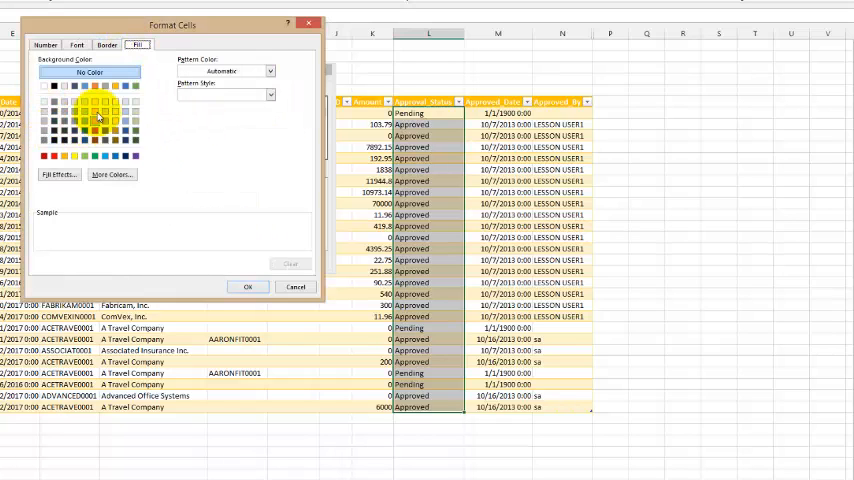
{"action": "left_click", "coordinate": [88, 96]}
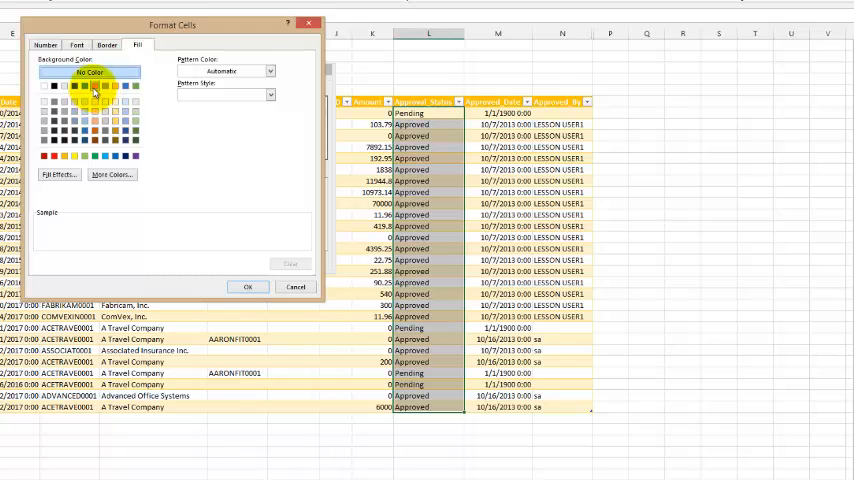
{"action": "left_click", "coordinate": [248, 288]}
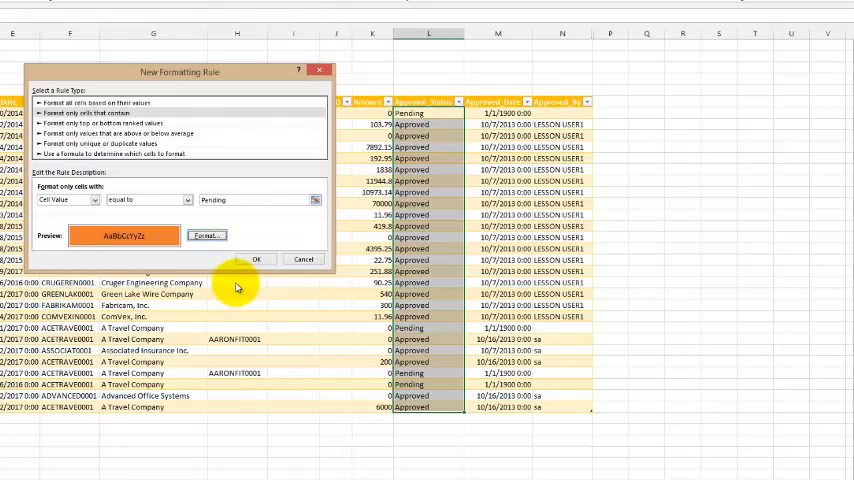
{"action": "left_click", "coordinate": [256, 260]}
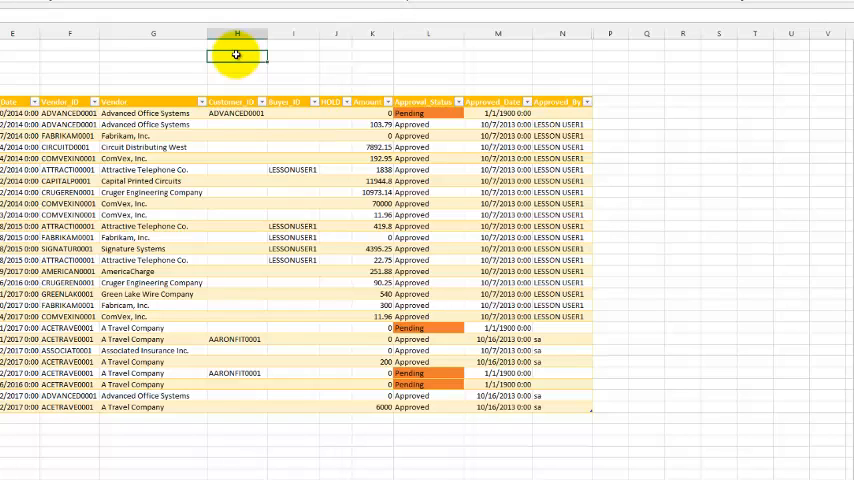
Step: Add a 'Pending Approval' legend cell above the table and fill it orange
{"action": "type", "text": "Pending"}
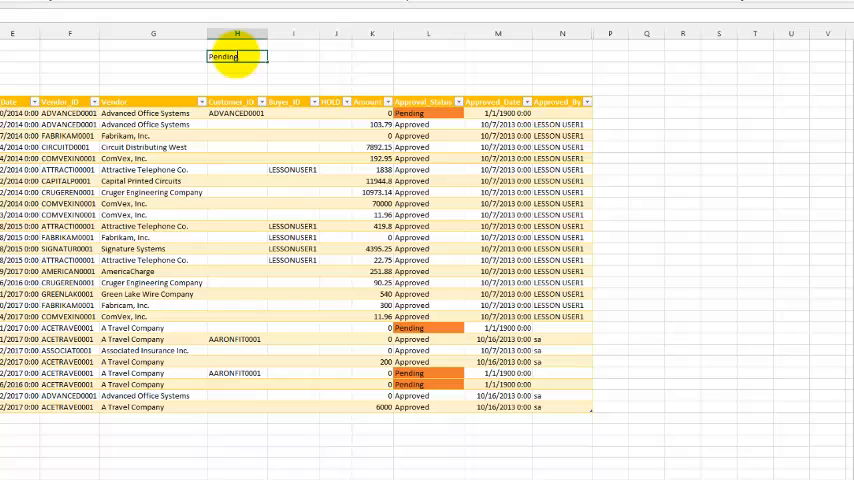
{"action": "type", "text": "Approval"}
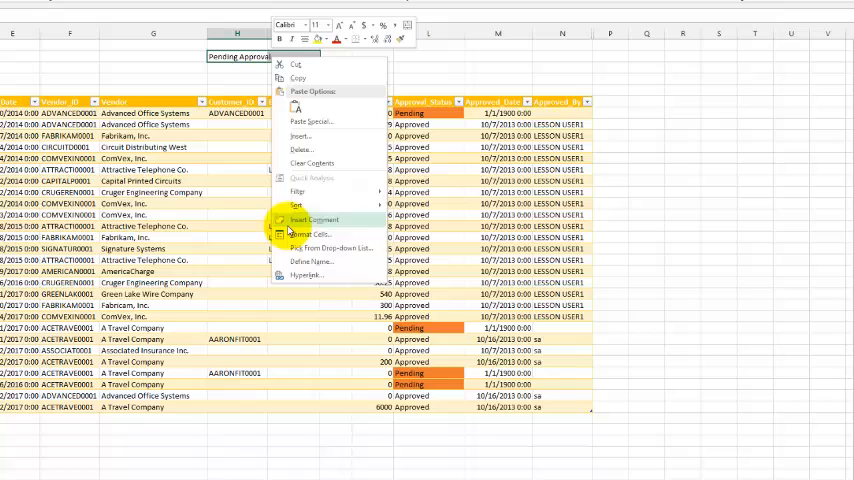
{"action": "left_click", "coordinate": [312, 232]}
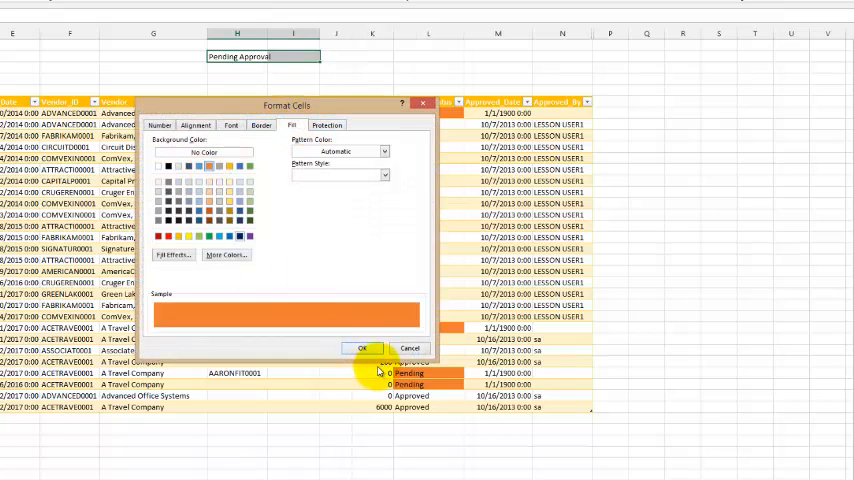
{"action": "left_click", "coordinate": [362, 348]}
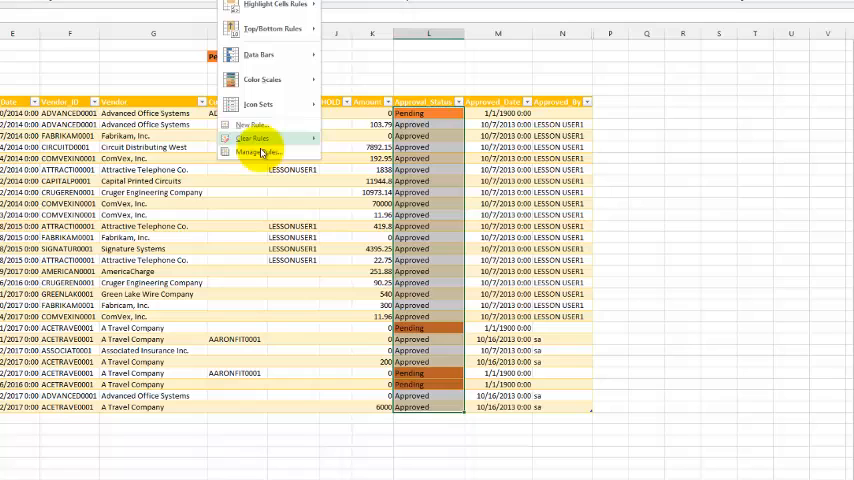
Step: Edit the Cell Value = "Pending" rule so its font style is Bold Italic
{"action": "left_click", "coordinate": [258, 152]}
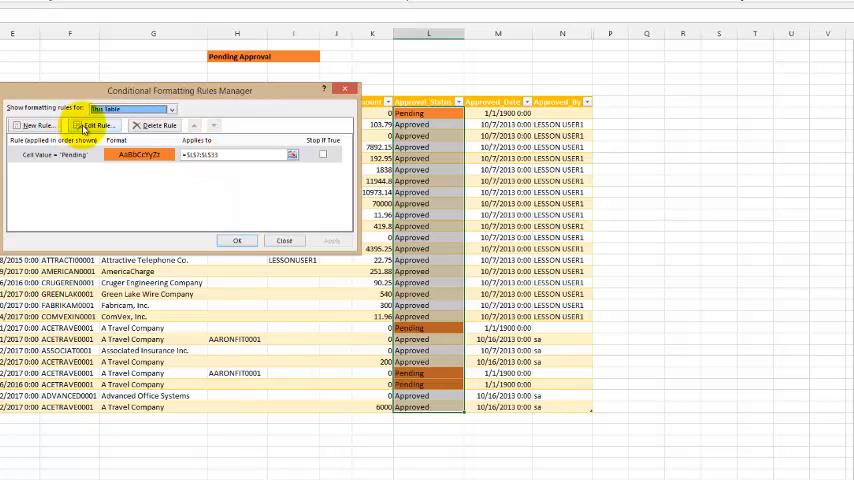
{"action": "left_click", "coordinate": [96, 126]}
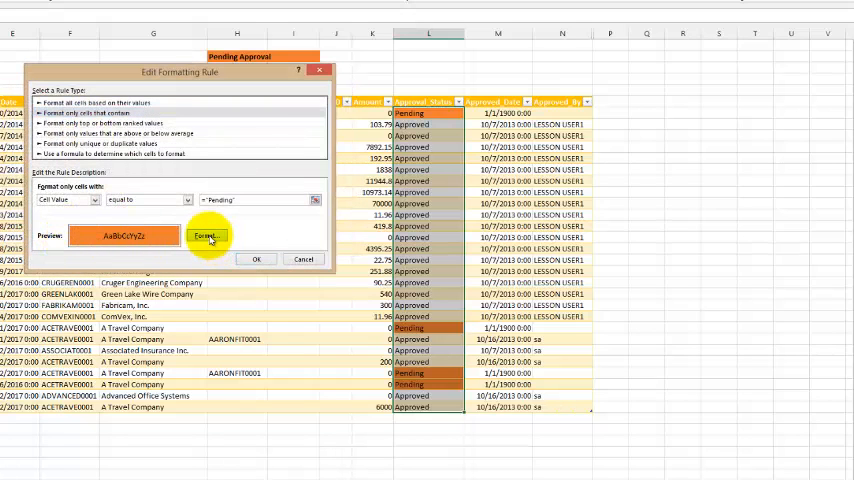
{"action": "left_click", "coordinate": [208, 236]}
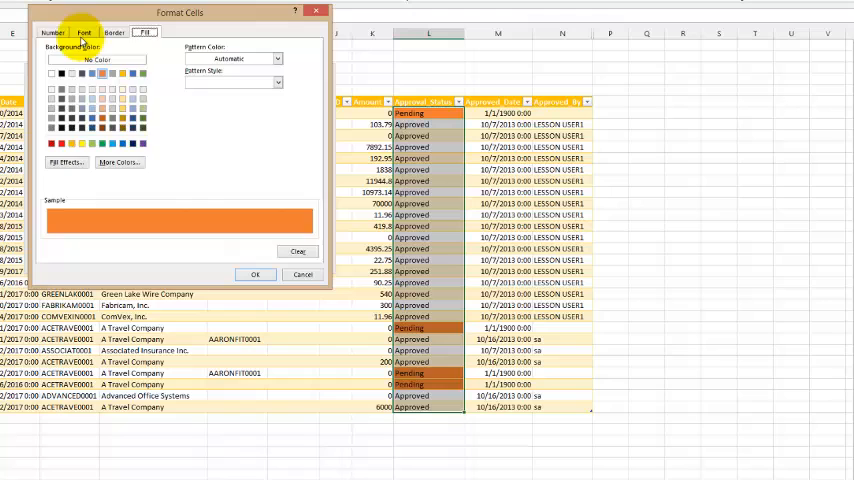
{"action": "left_click", "coordinate": [84, 32]}
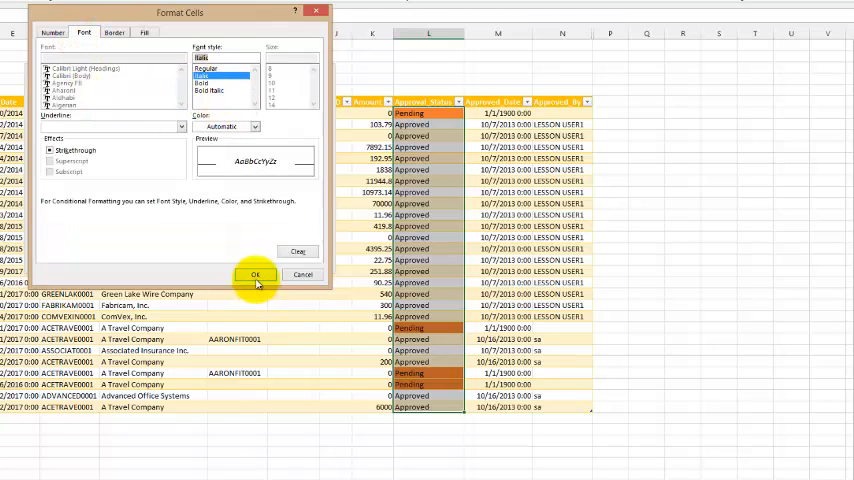
{"action": "left_click", "coordinate": [256, 274]}
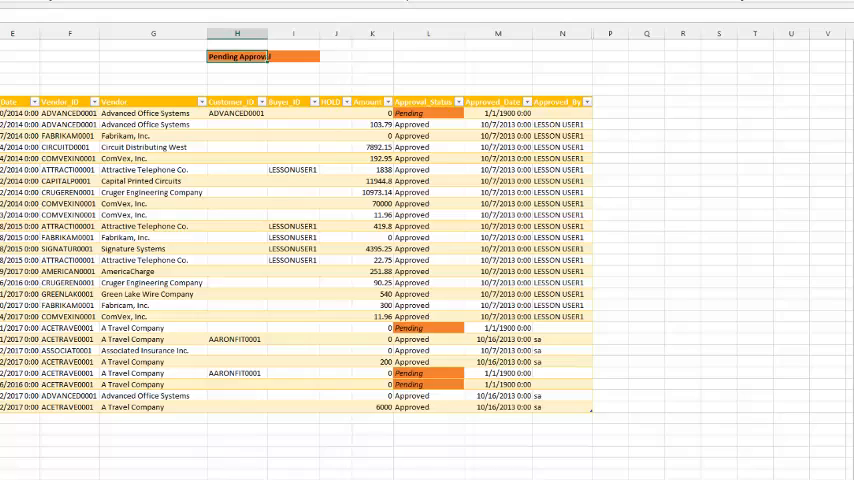
{"action": "left_click", "coordinate": [416, 56]}
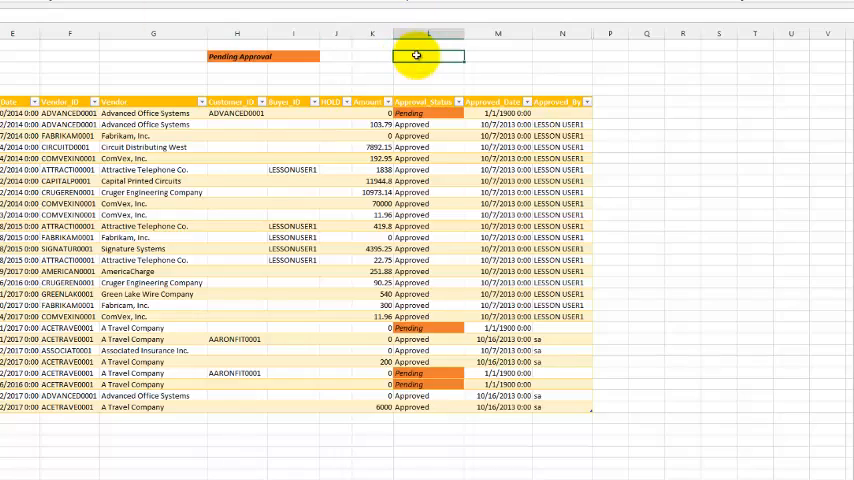
{"action": "mouse_move", "coordinate": [480, 400]}
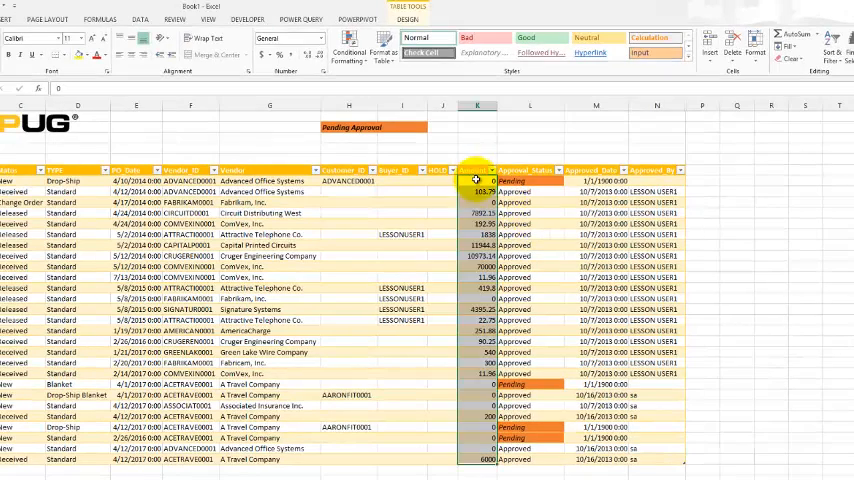
Step: Create a conditional formatting rule giving amounts greater than 1998 a green fill
{"action": "left_click", "coordinate": [356, 52]}
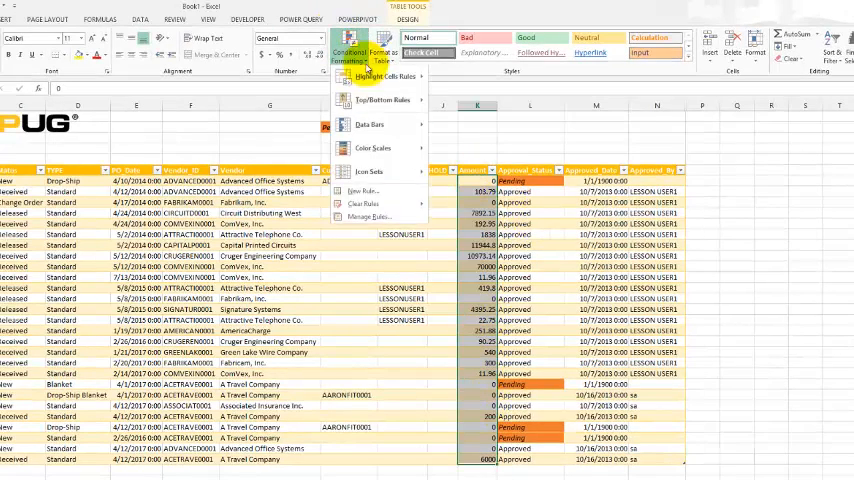
{"action": "left_click", "coordinate": [360, 192]}
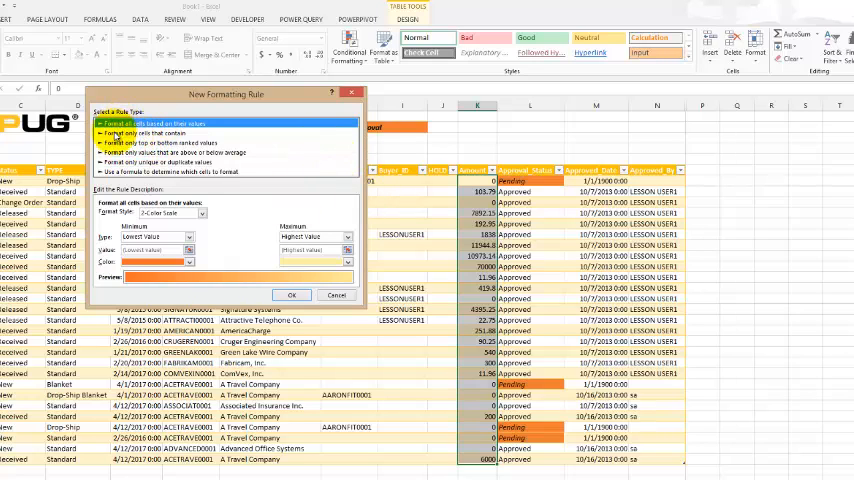
{"action": "left_click", "coordinate": [190, 150]}
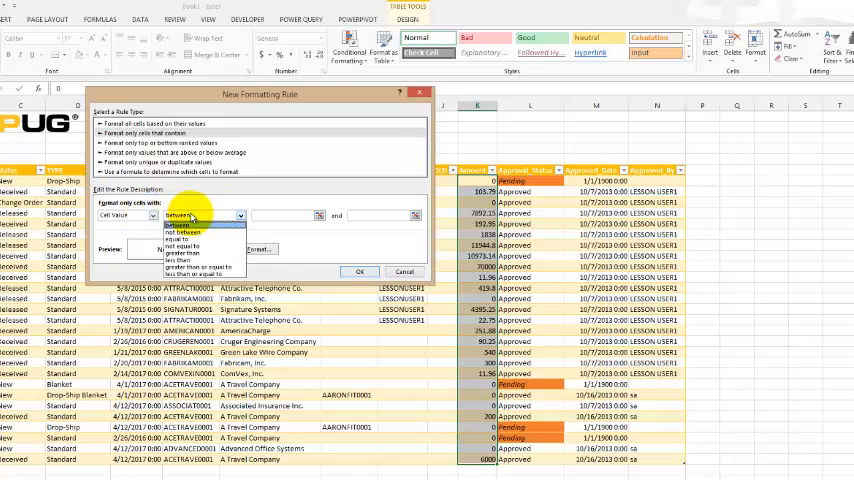
{"action": "mouse_move", "coordinate": [184, 254]}
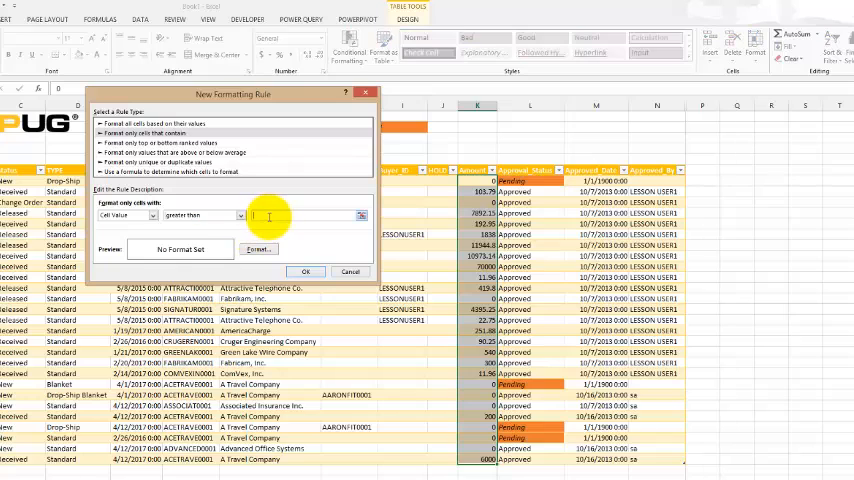
{"action": "type", "text": "1998"}
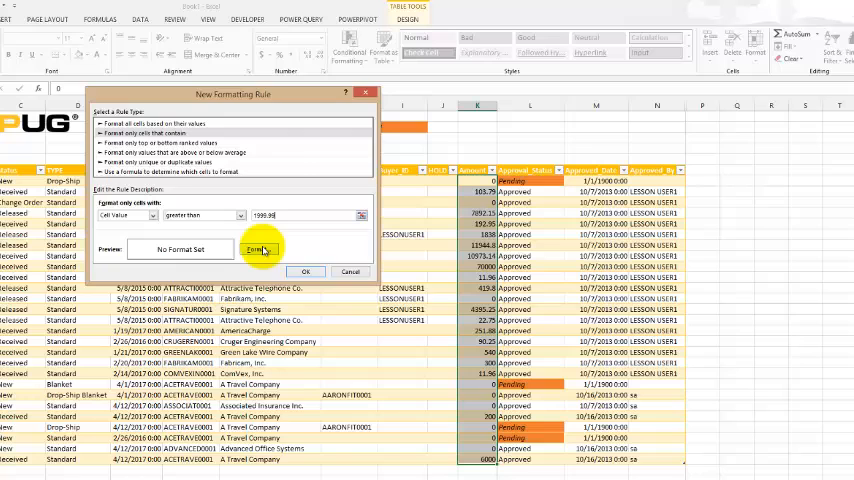
{"action": "left_click", "coordinate": [260, 250]}
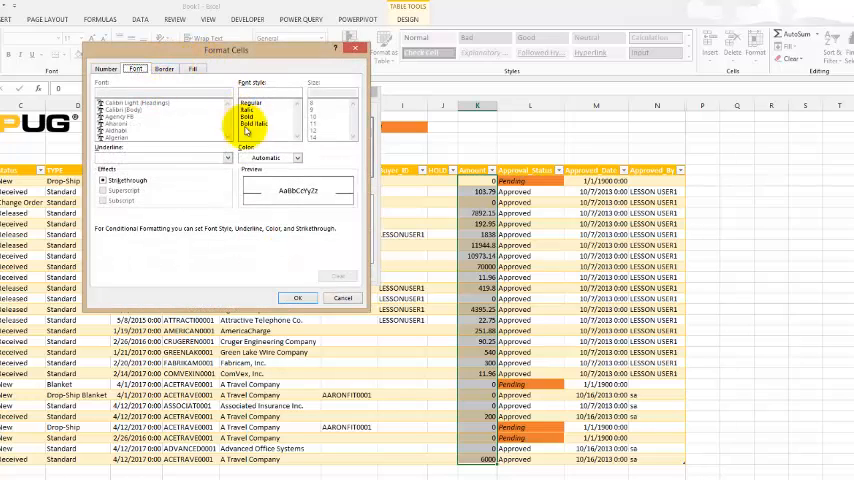
{"action": "left_click", "coordinate": [192, 68]}
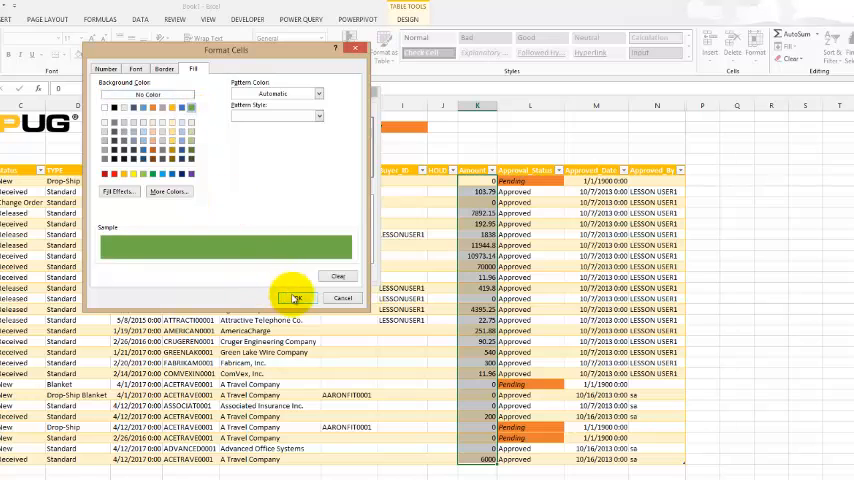
{"action": "left_click", "coordinate": [296, 298]}
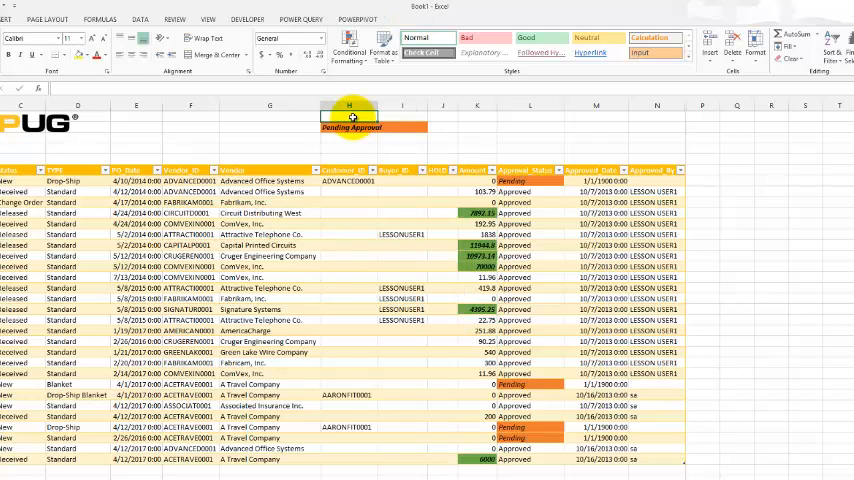
Step: Add an 'Over $2000' legend cell above Pending Approval and fill it green
{"action": "type", "text": "Over $2"}
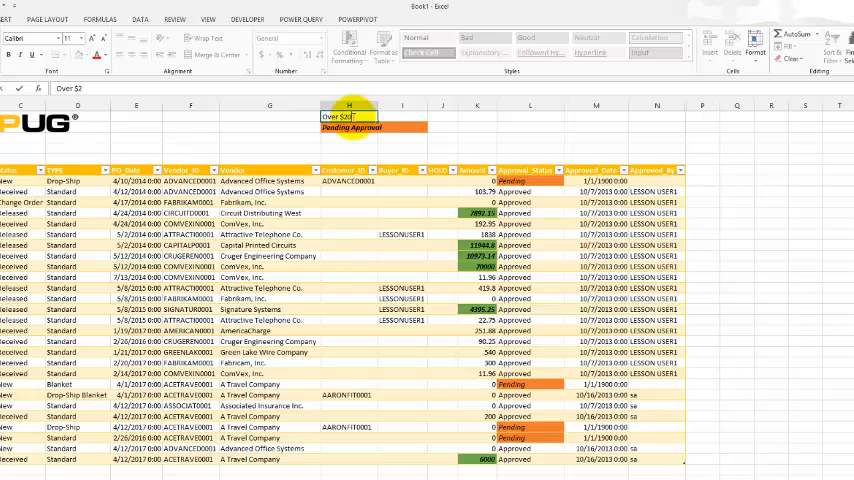
{"action": "type", "text": "000"}
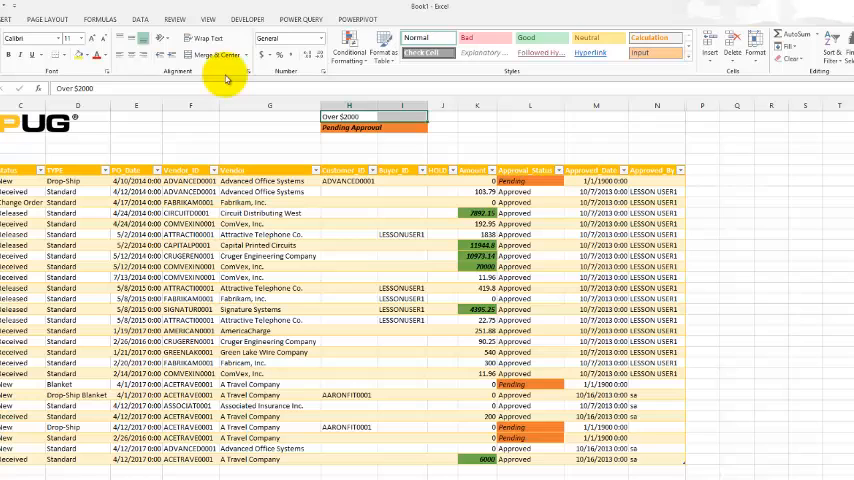
{"action": "left_click", "coordinate": [12, 54]}
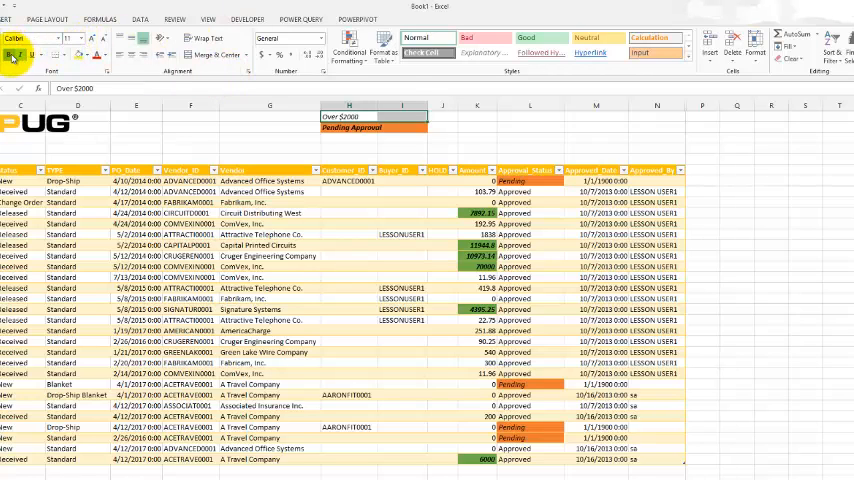
{"action": "right_click", "coordinate": [348, 130]}
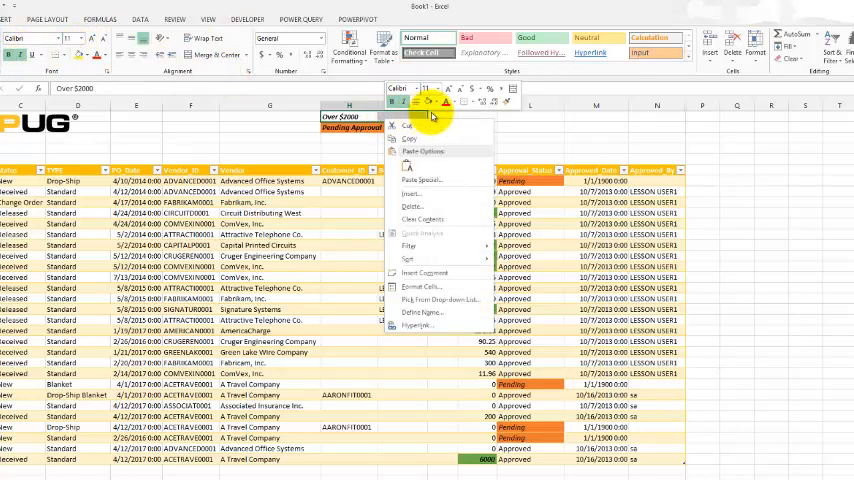
{"action": "left_click", "coordinate": [418, 288]}
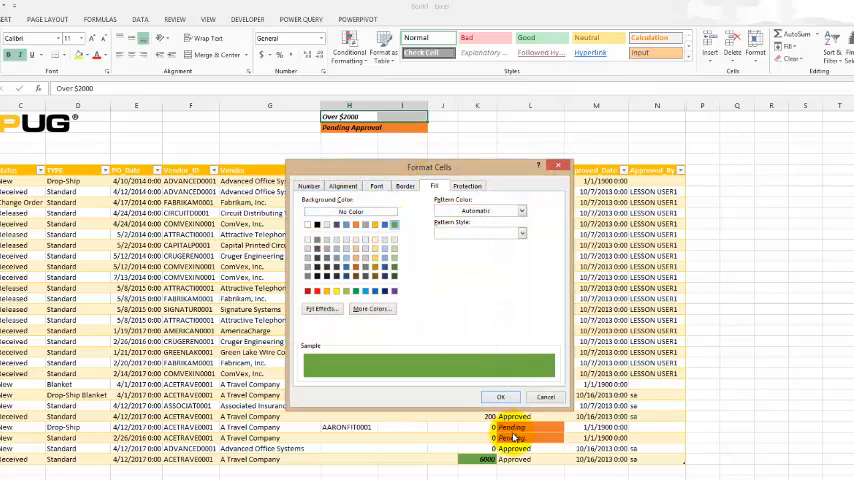
{"action": "left_click", "coordinate": [500, 396]}
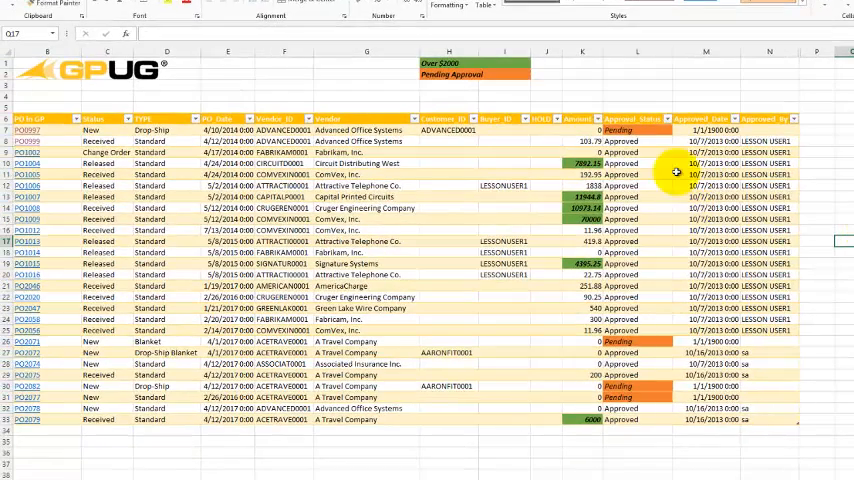
{"action": "mouse_move", "coordinate": [584, 384]}
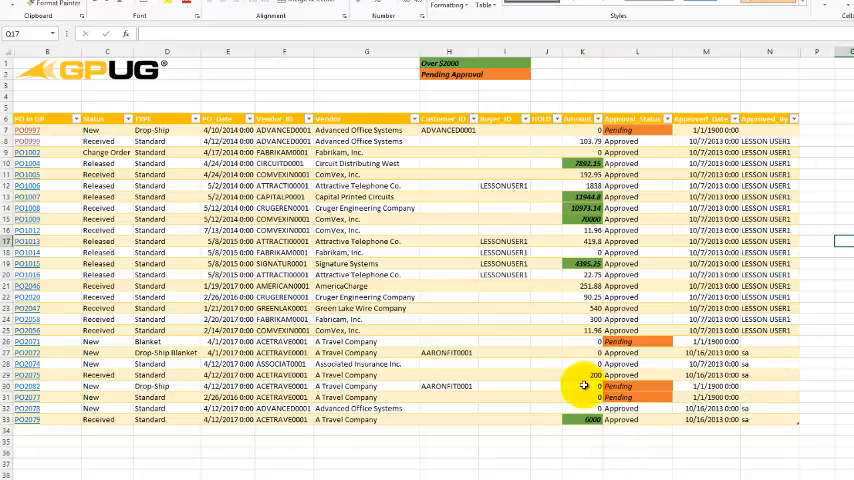